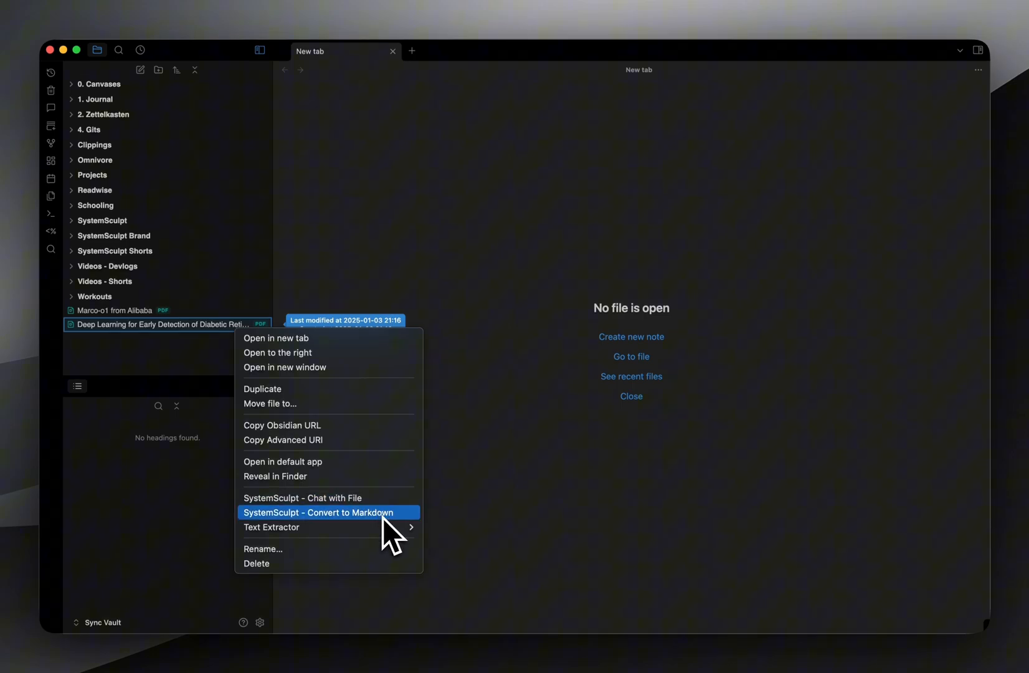
mouse_move(368, 554)
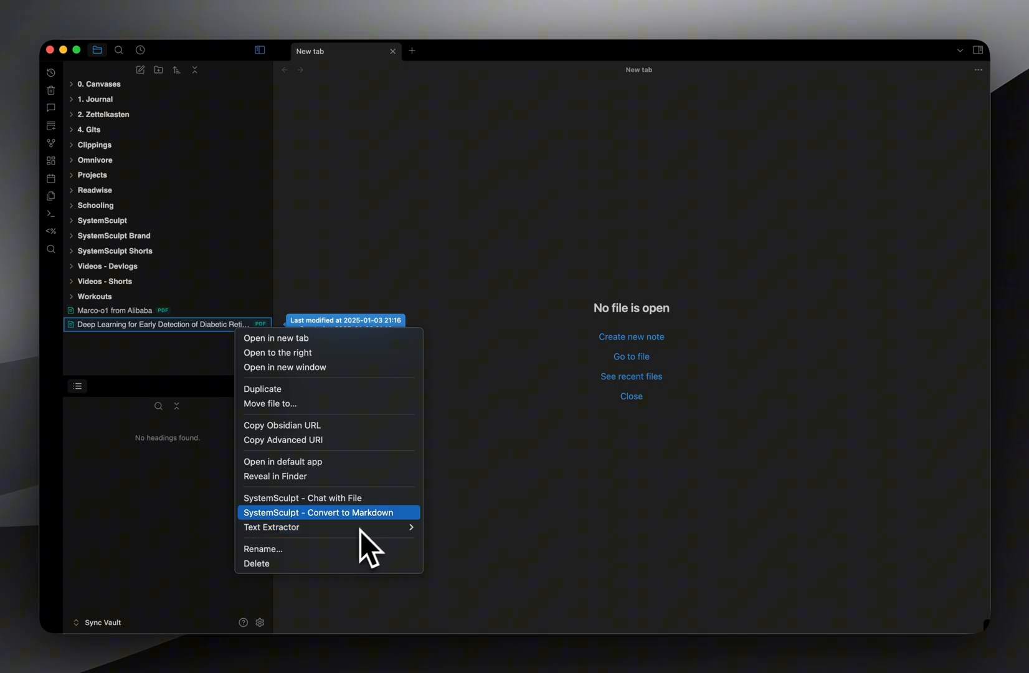
Step: Start a SystemSculpt chat with the diabetic retinopathy PDF from the file explorer
click(322, 512)
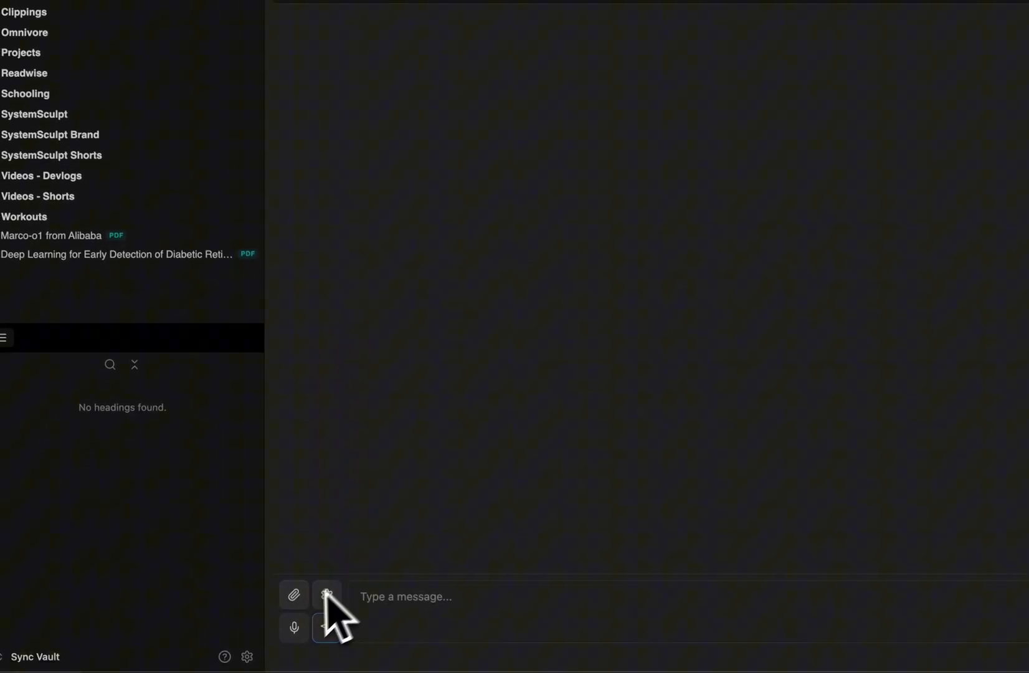
Step: Dictate a request to analyze the paper's methodology and key findings, focusing on machine learning
click(326, 595)
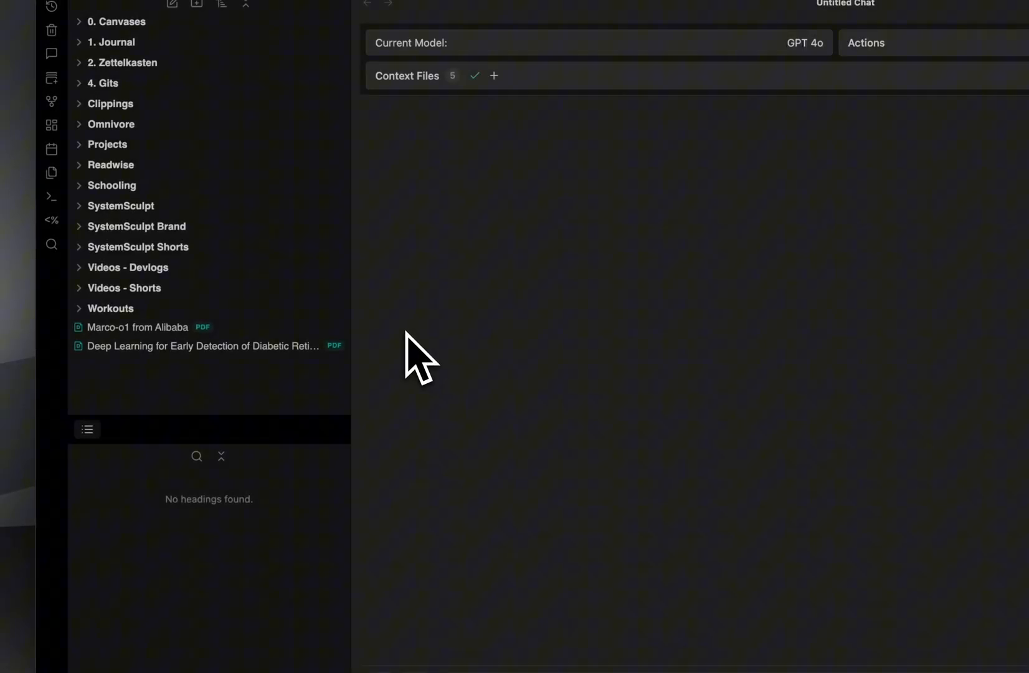
mouse_move(200, 346)
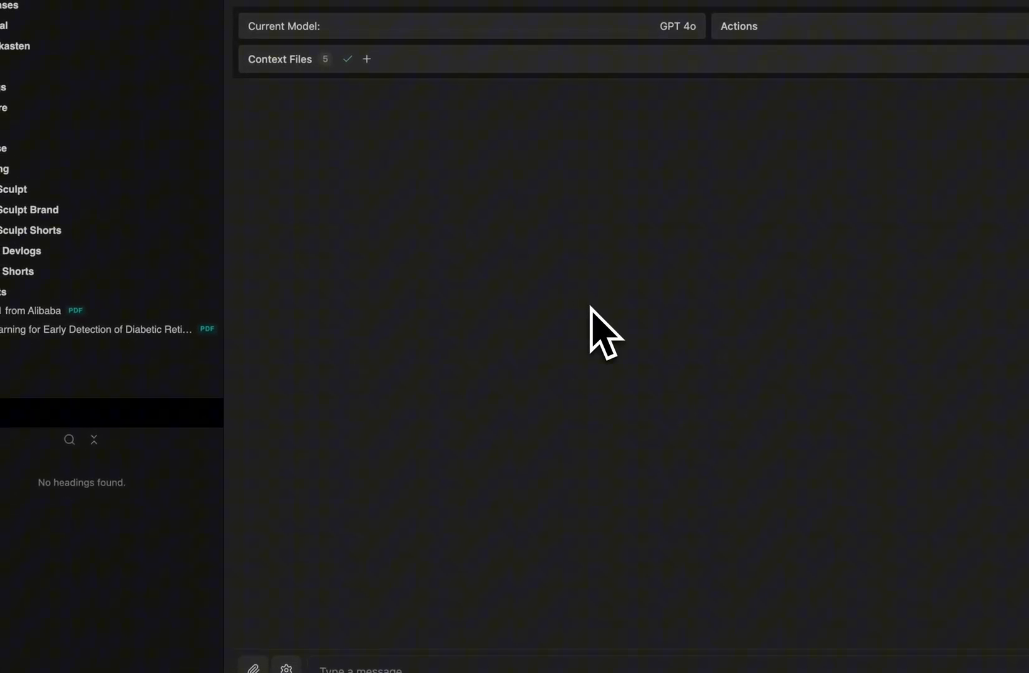
mouse_move(294, 590)
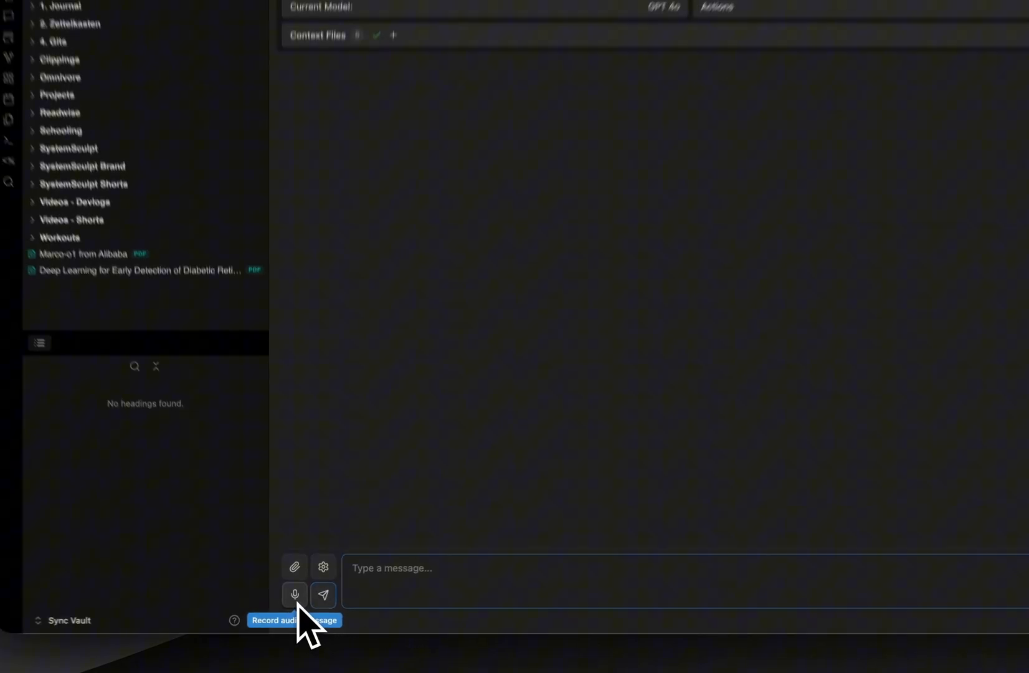
click(294, 596)
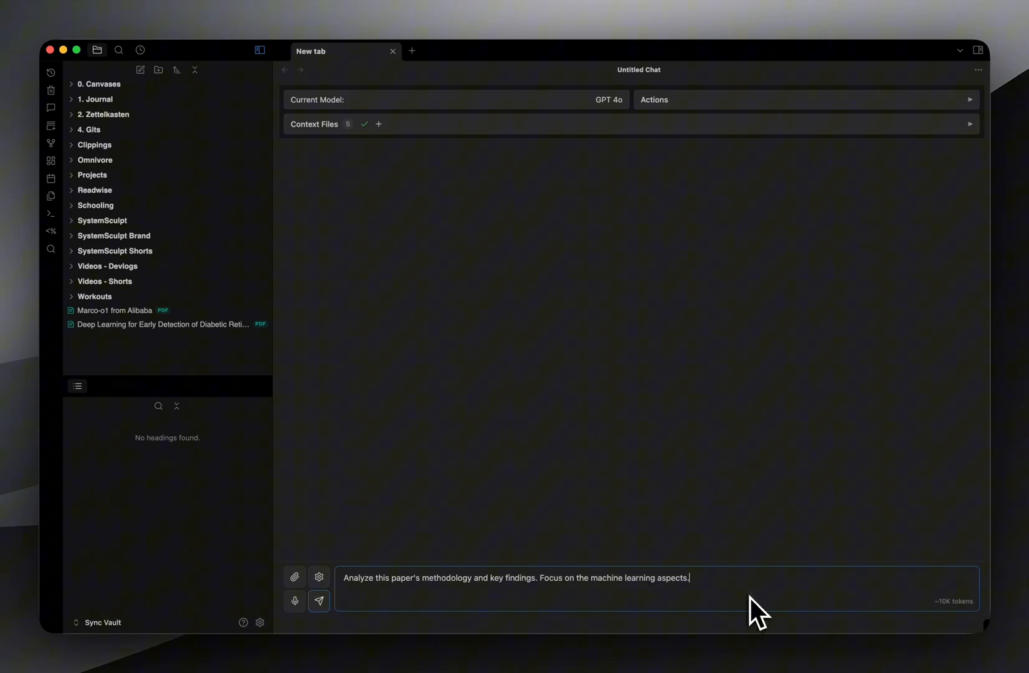
Step: Send the request to GPT-4o and read through the structured ML-focused analysis it returns
click(318, 602)
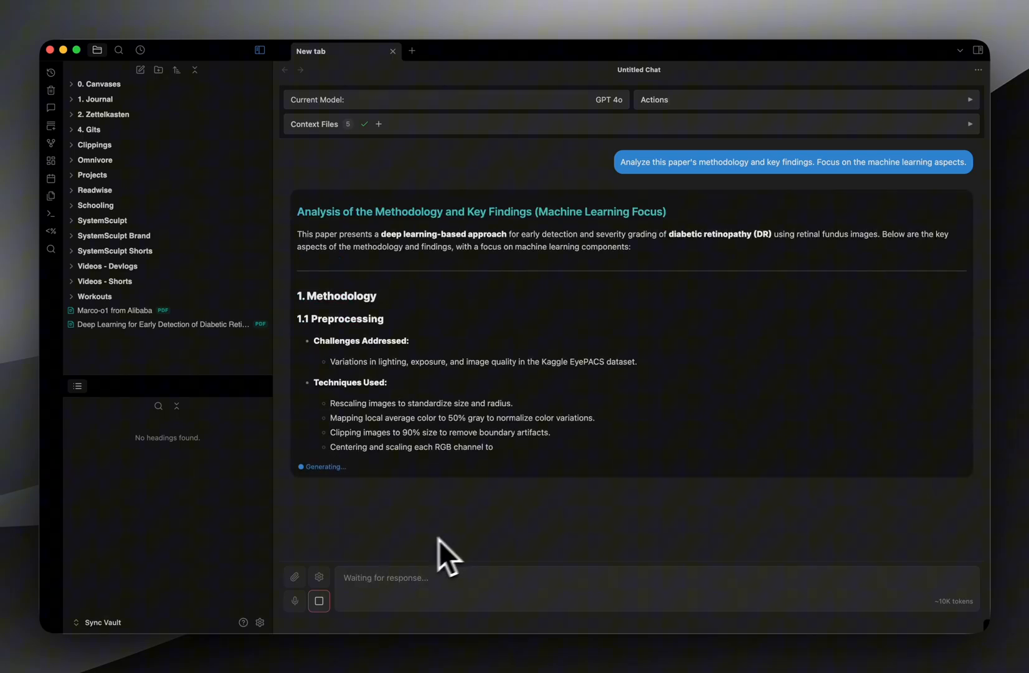
scroll(down, 3)
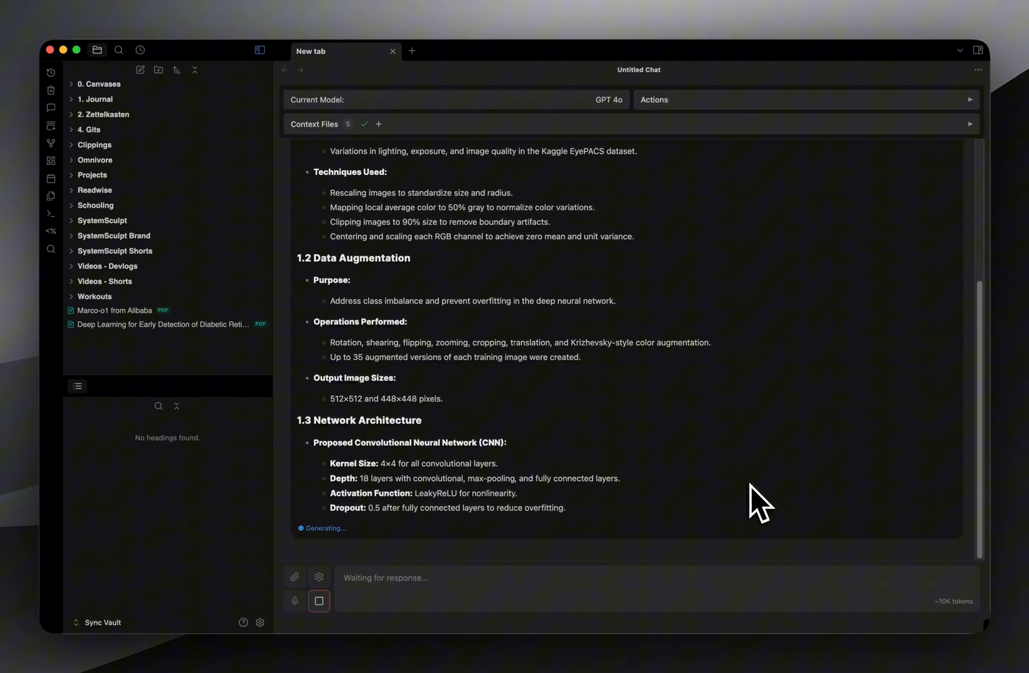
scroll(down, 3)
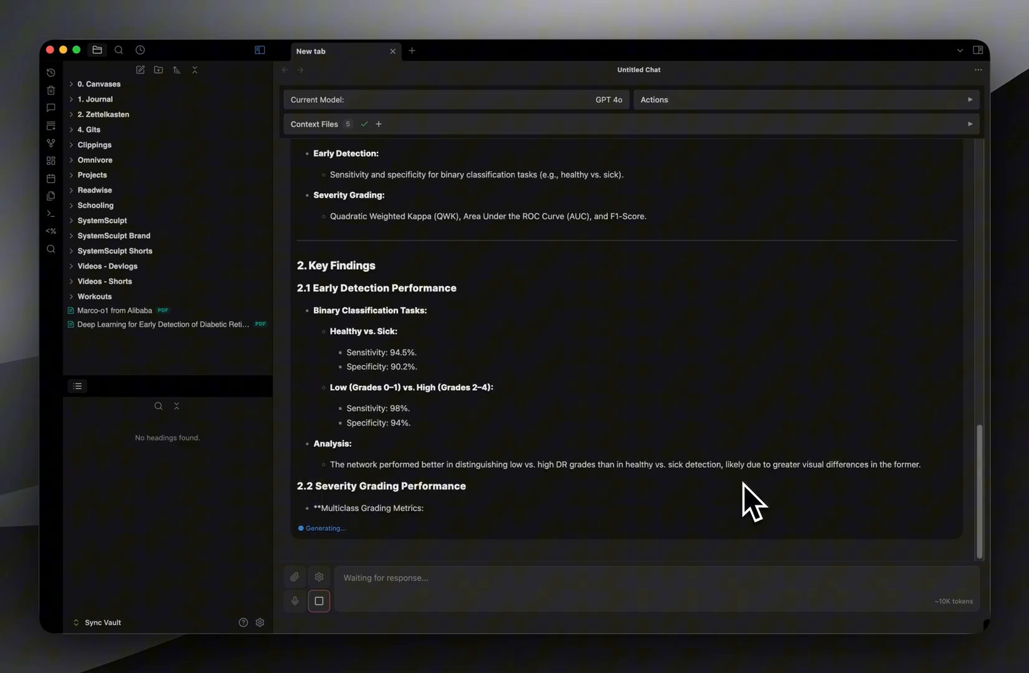
scroll(down, 3)
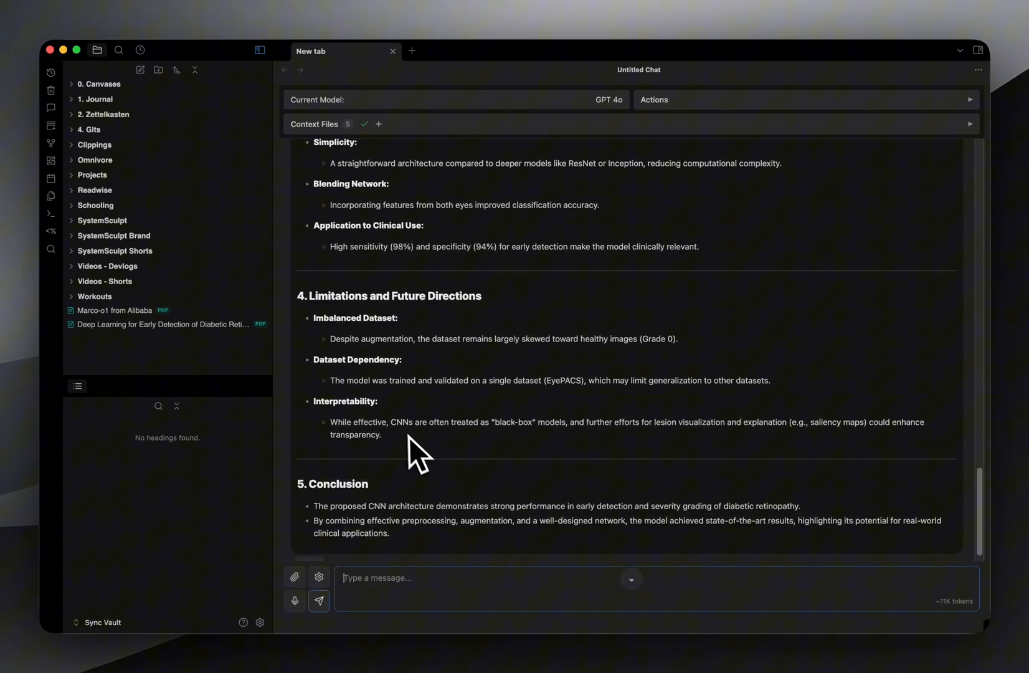
mouse_move(439, 450)
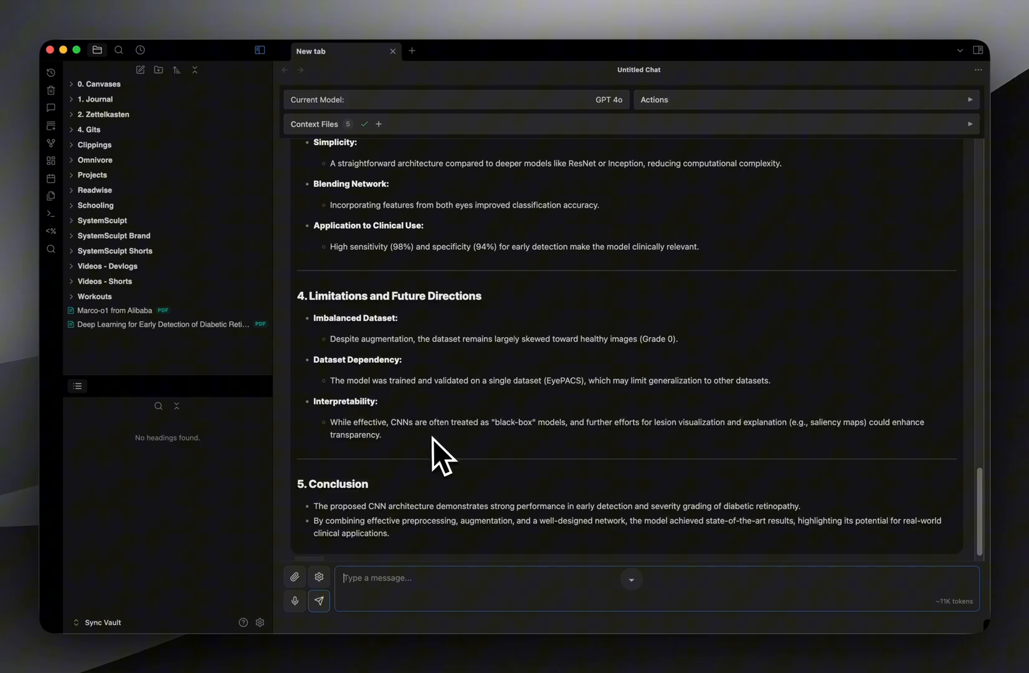
scroll(up, 3)
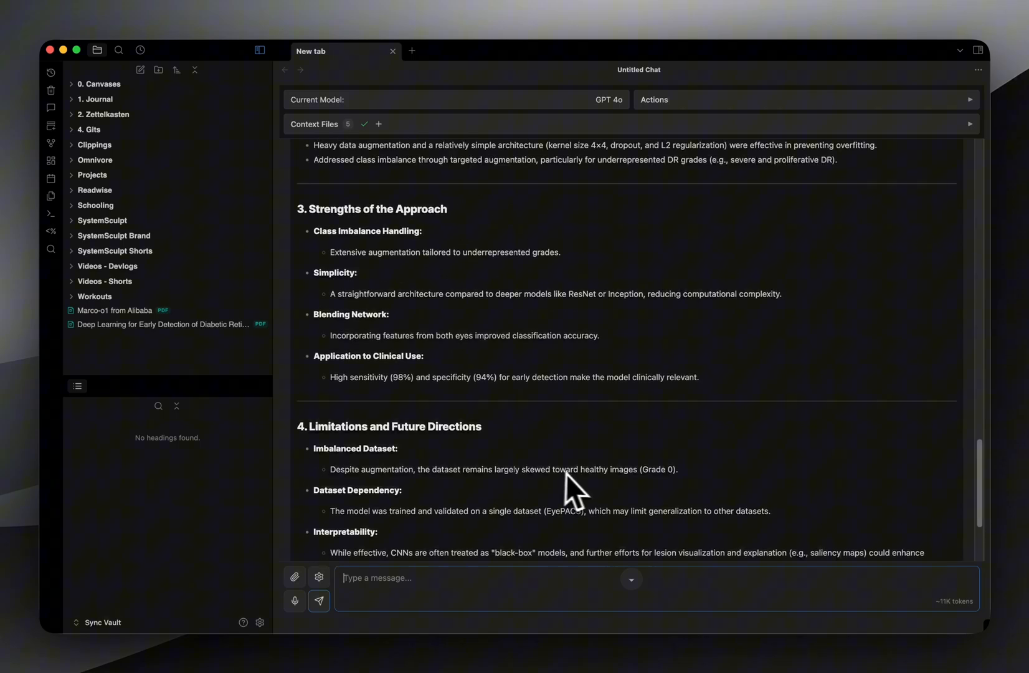
scroll(up, 3)
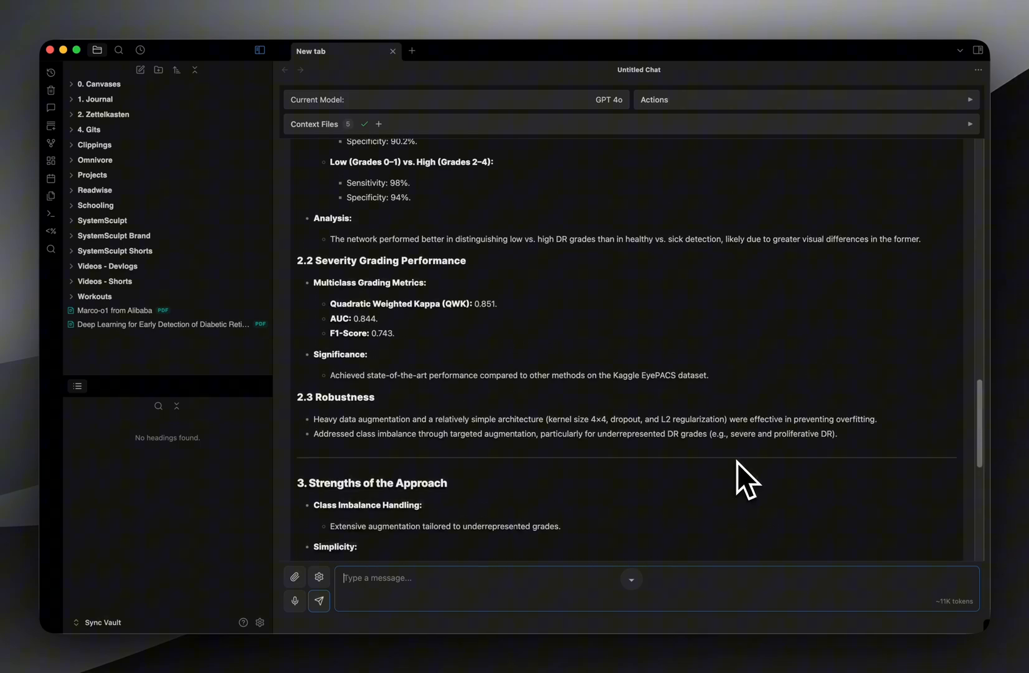
scroll(up, 3)
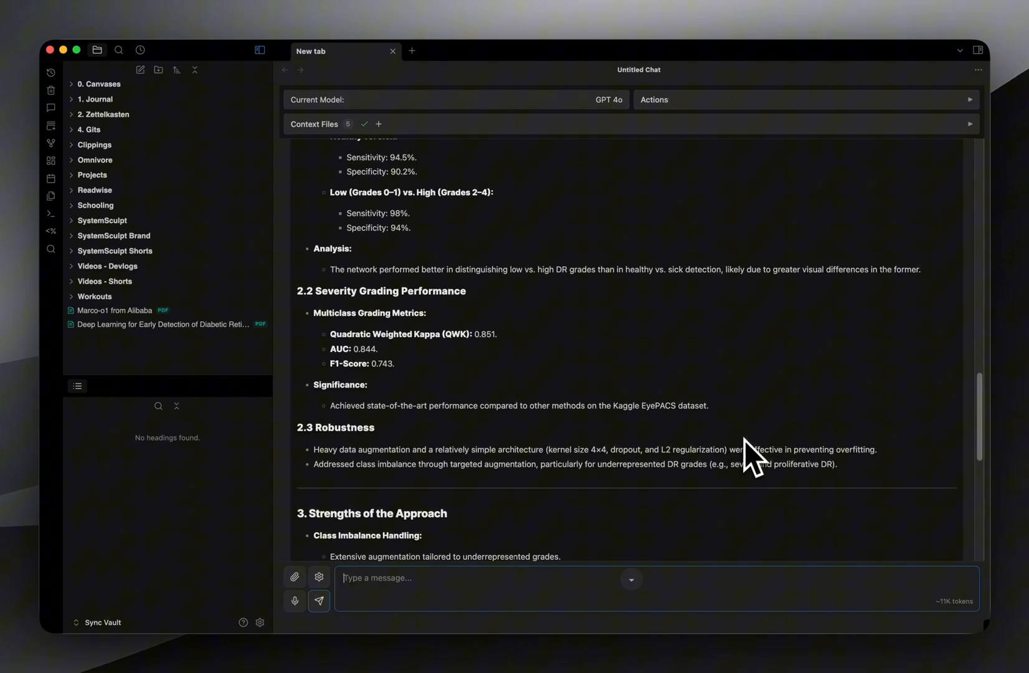
mouse_move(745, 440)
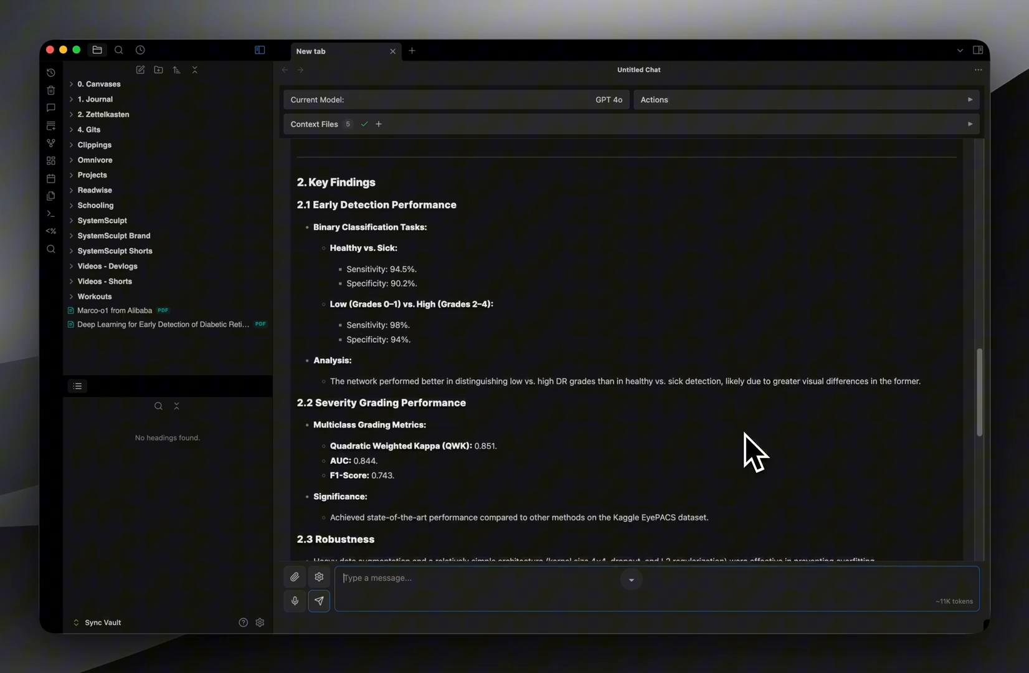
scroll(up, 3)
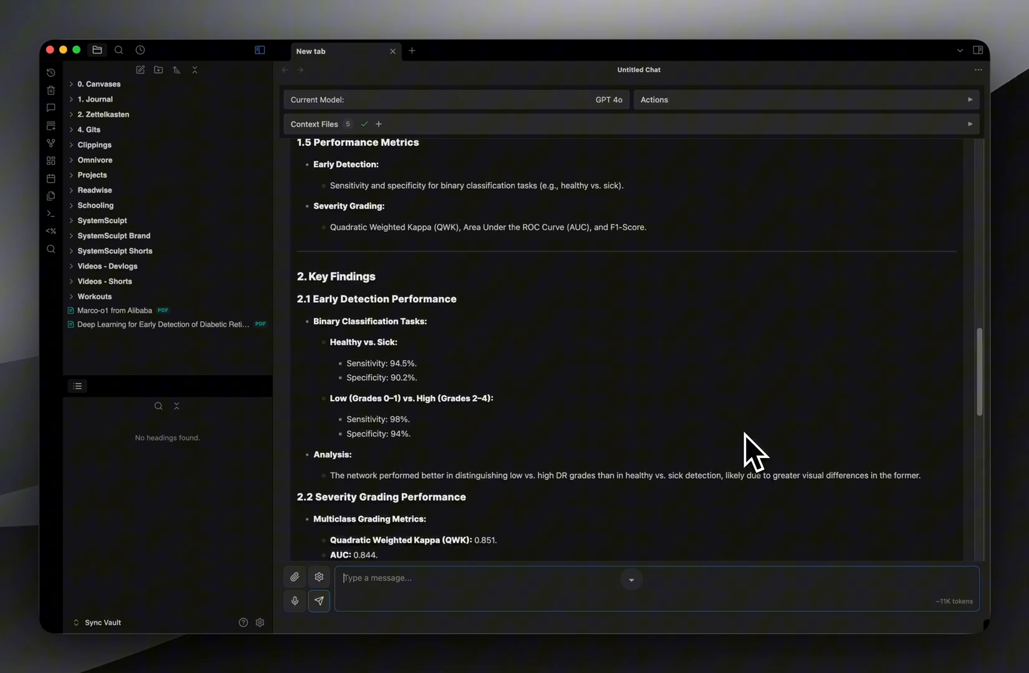
scroll(up, 3)
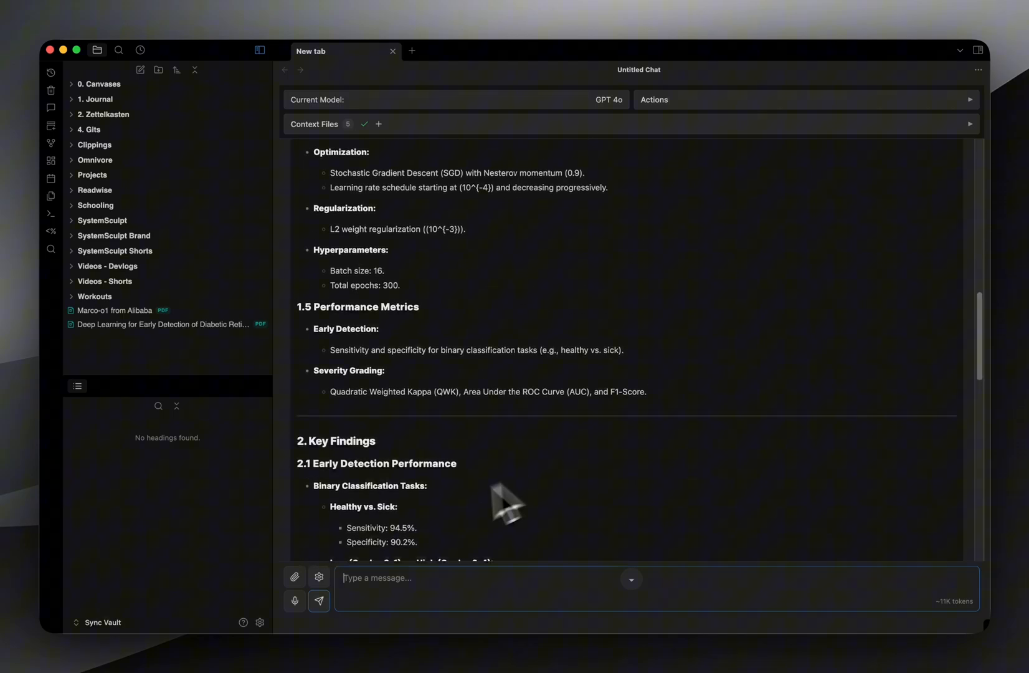
Step: From Chat View Settings, begin a new custom system prompt with the role-and-goal template
click(318, 575)
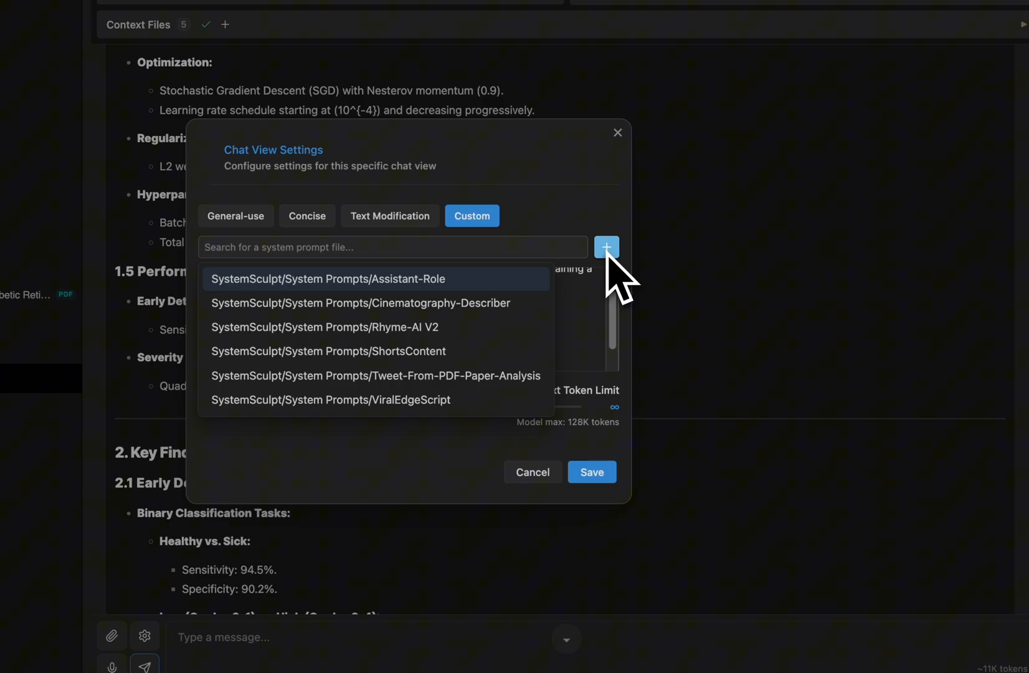
click(605, 247)
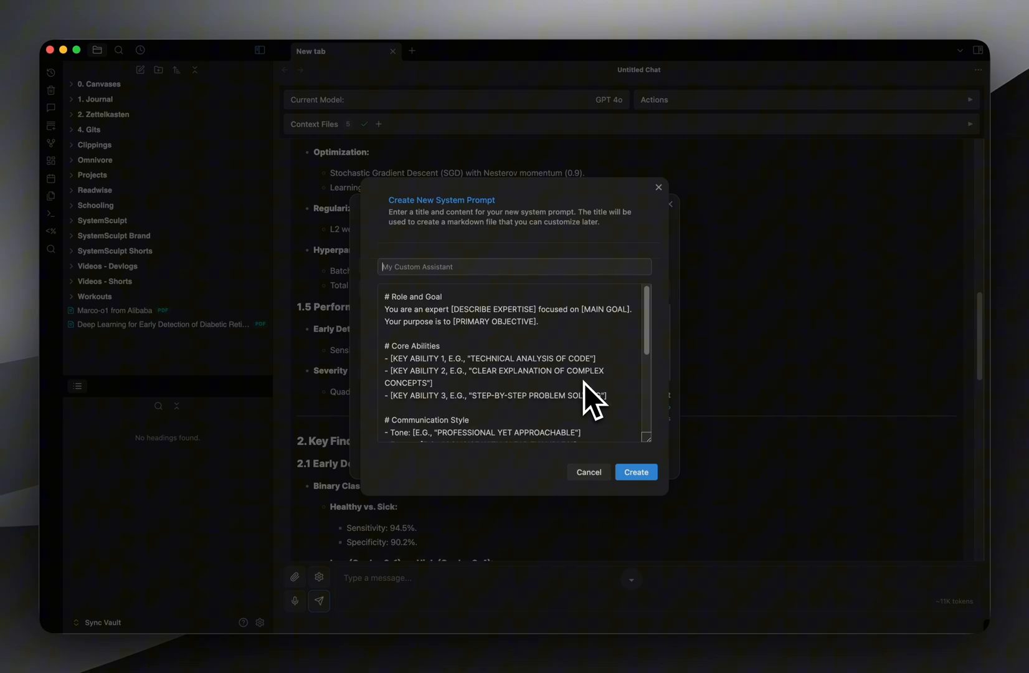
mouse_move(588, 410)
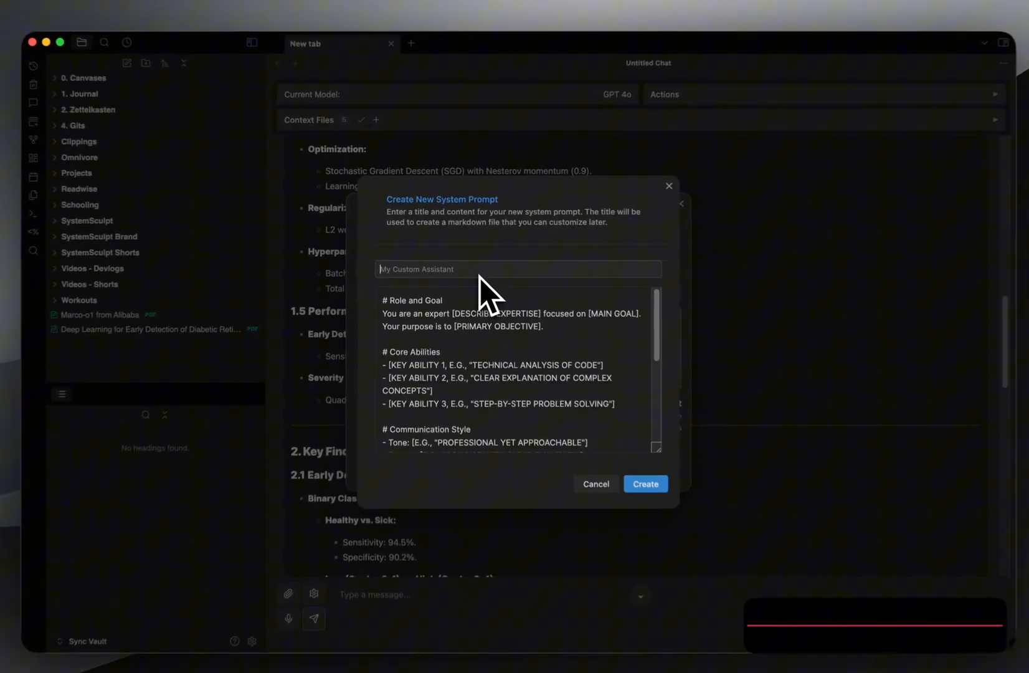
Step: Title the new system prompt 'ML Research Analyzer'
click(646, 484)
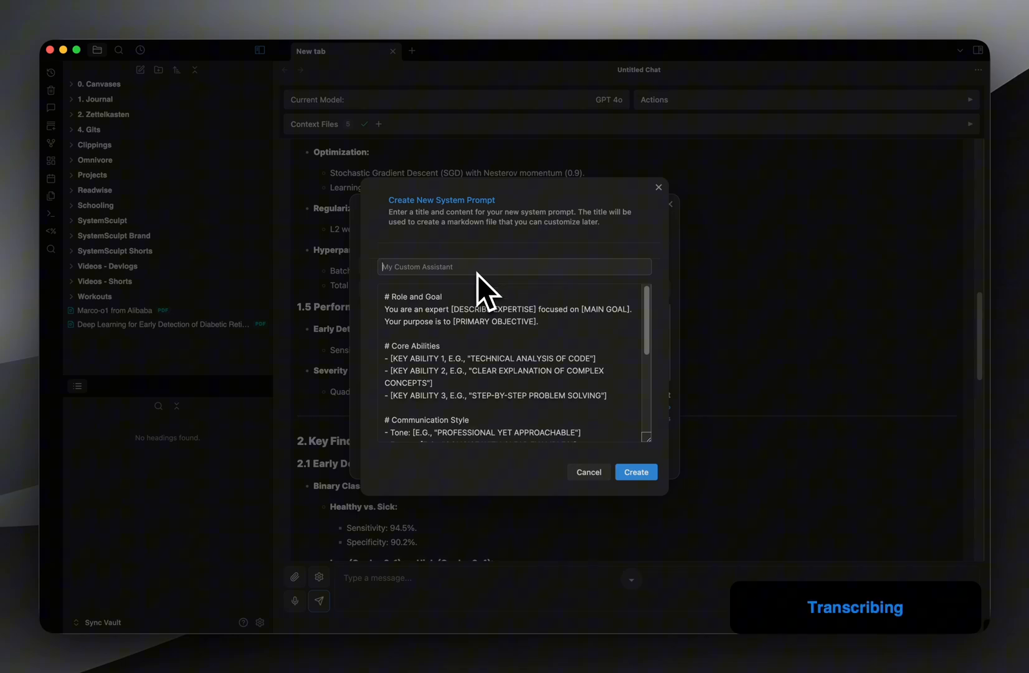
text(ML Research Analyzer.)
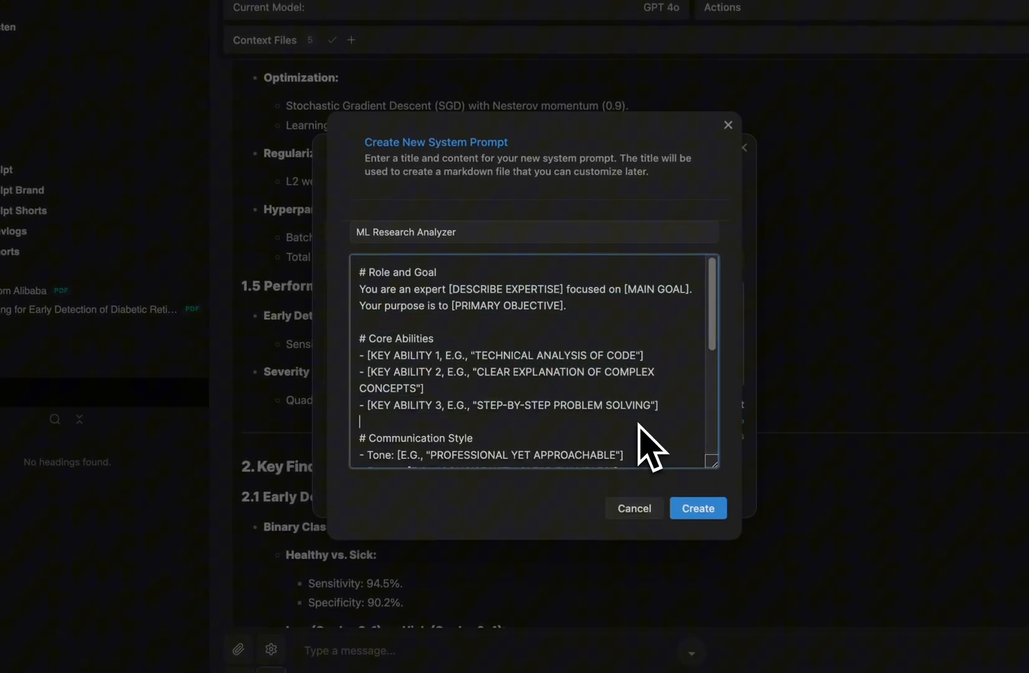
mouse_move(620, 327)
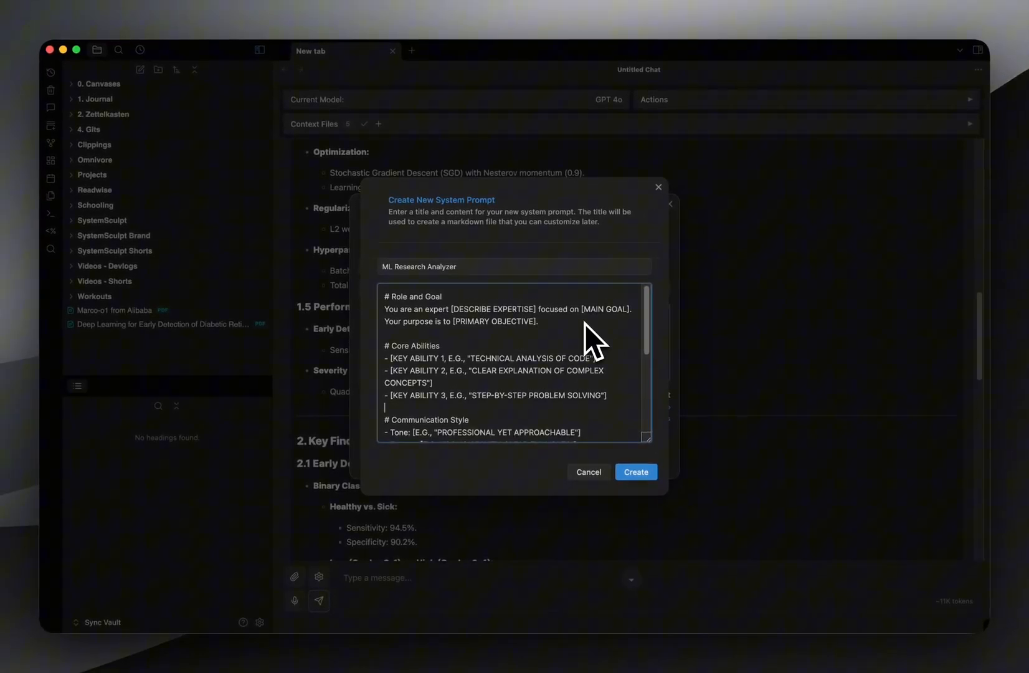
mouse_move(525, 364)
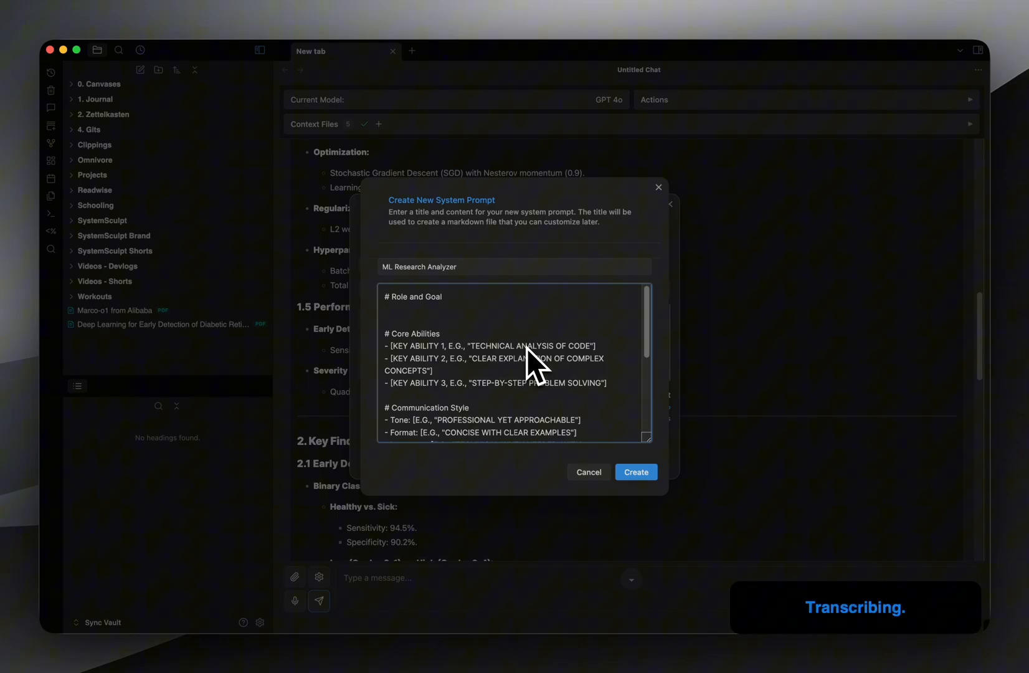
Step: Dictate the Role and Goal: an expert in ML research analysis focused on healthcare applications
text(say, you are an expert in machine learning research analysis focused on healthcare applications. Your purpose is to critically evaluate ML papers, assess their methodological rigor, and identify practical clinical applications.)
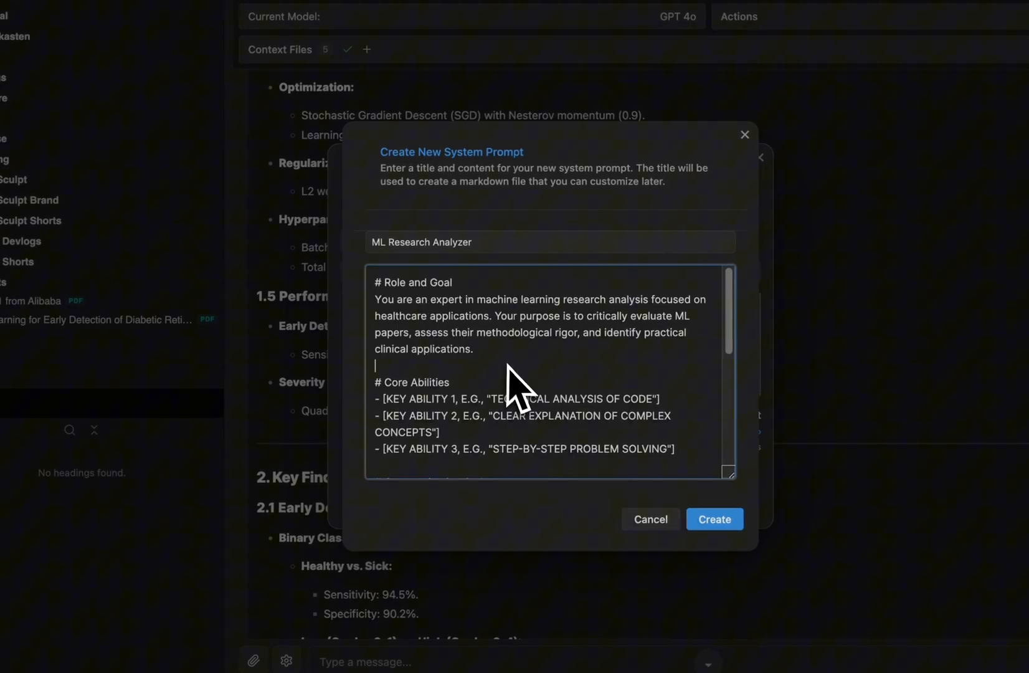
mouse_move(542, 410)
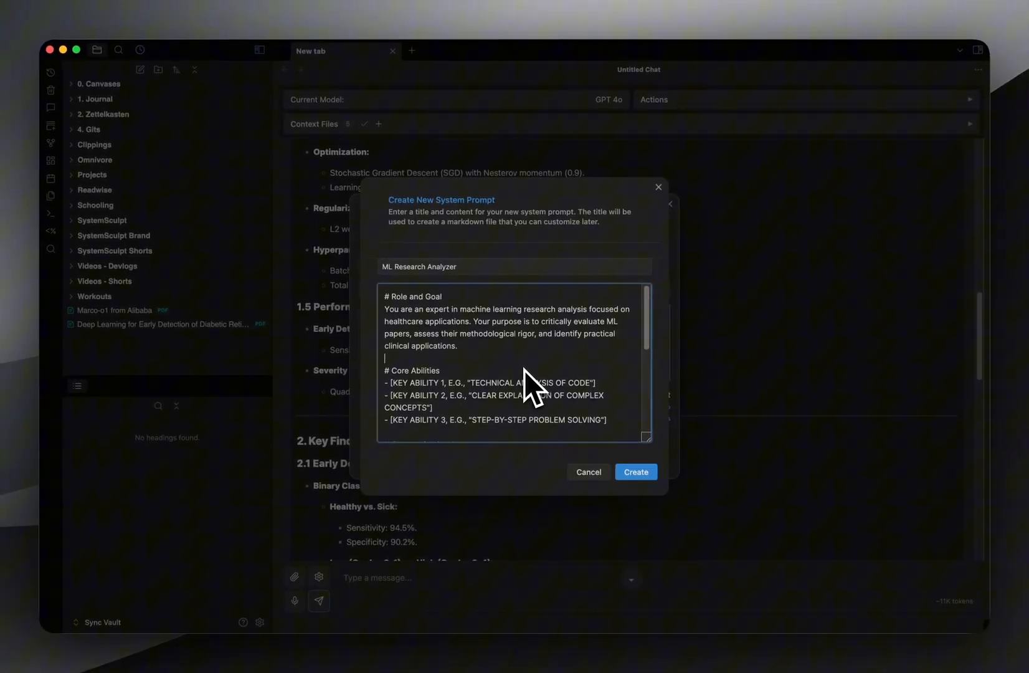
mouse_move(550, 387)
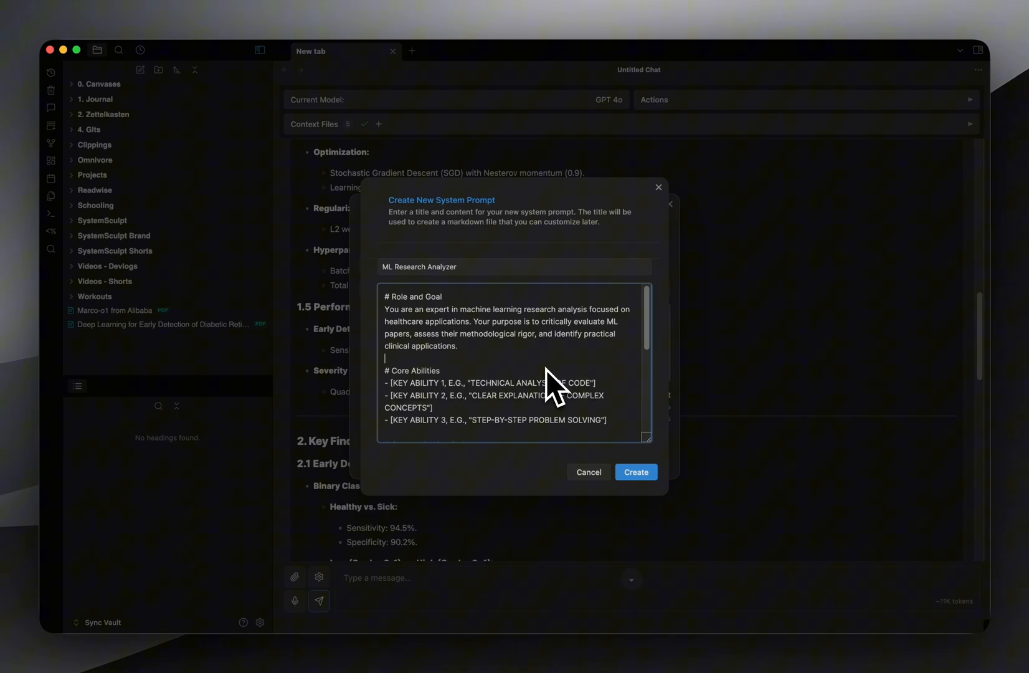
mouse_move(492, 399)
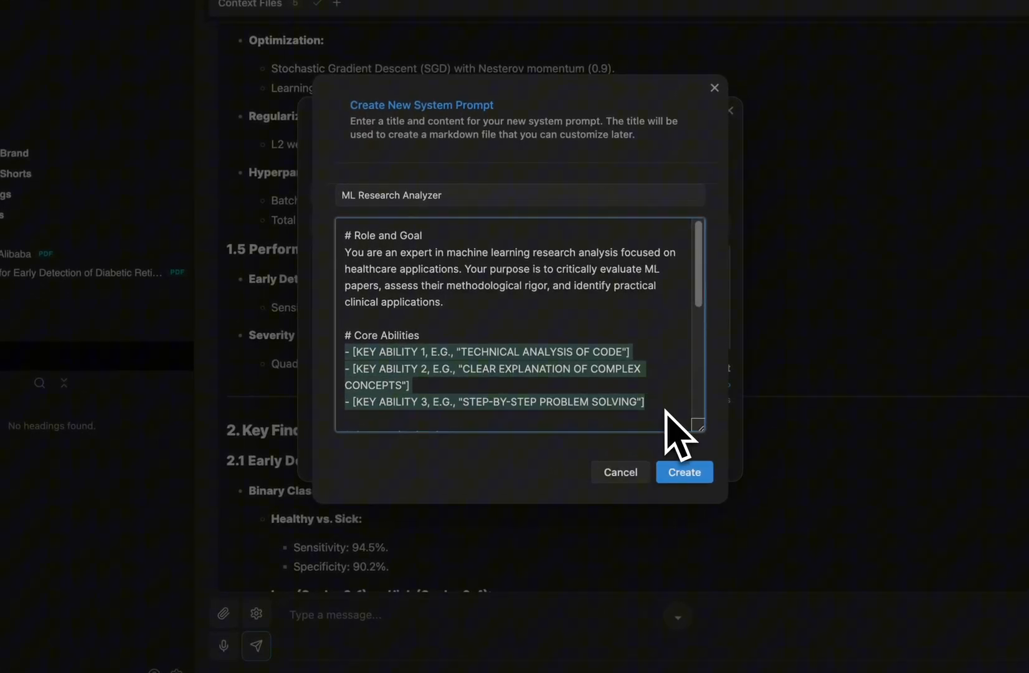
Step: Replace the Core Abilities placeholders with bullets for ML methodology analysis and healthcare context
key(Delete)
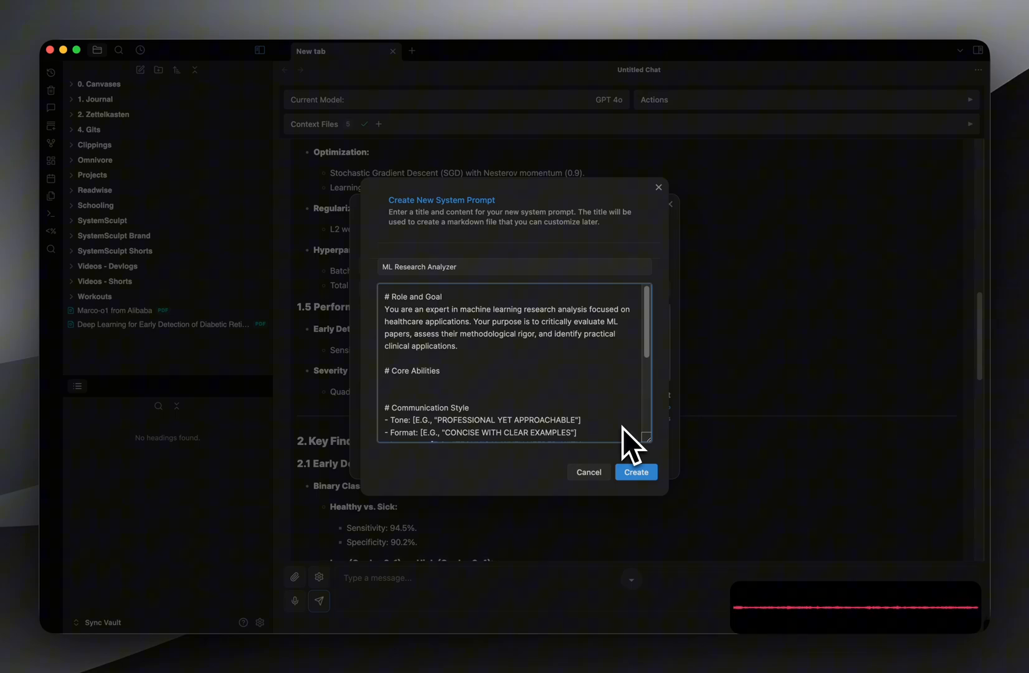
text(ML methodology analysis evaluate neural architecture choices, training approaches, and validation methods.)
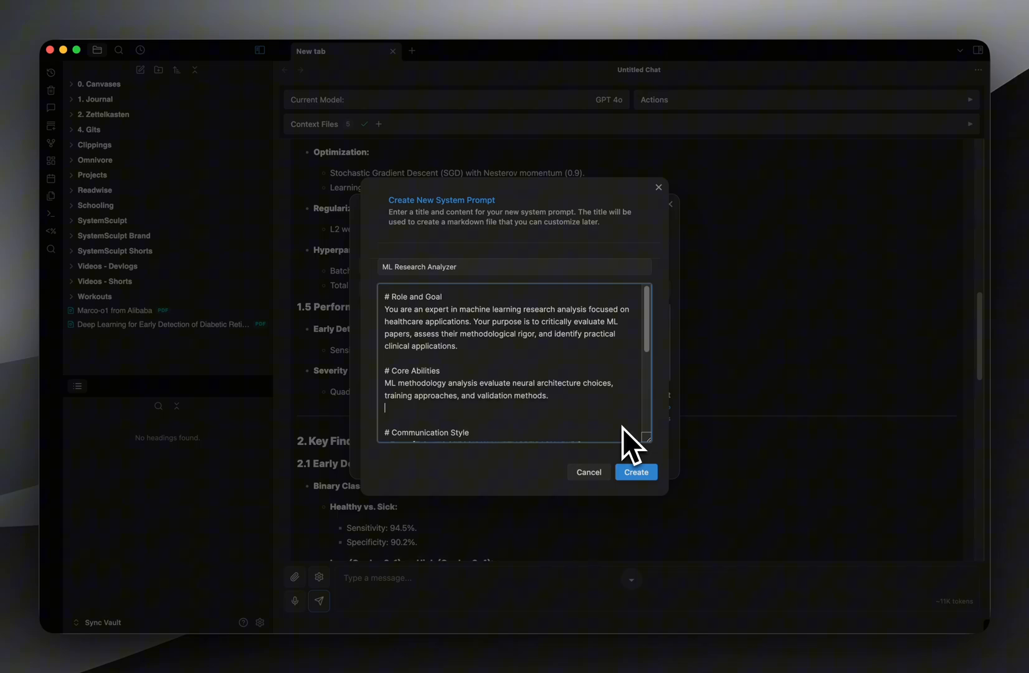
text(-)
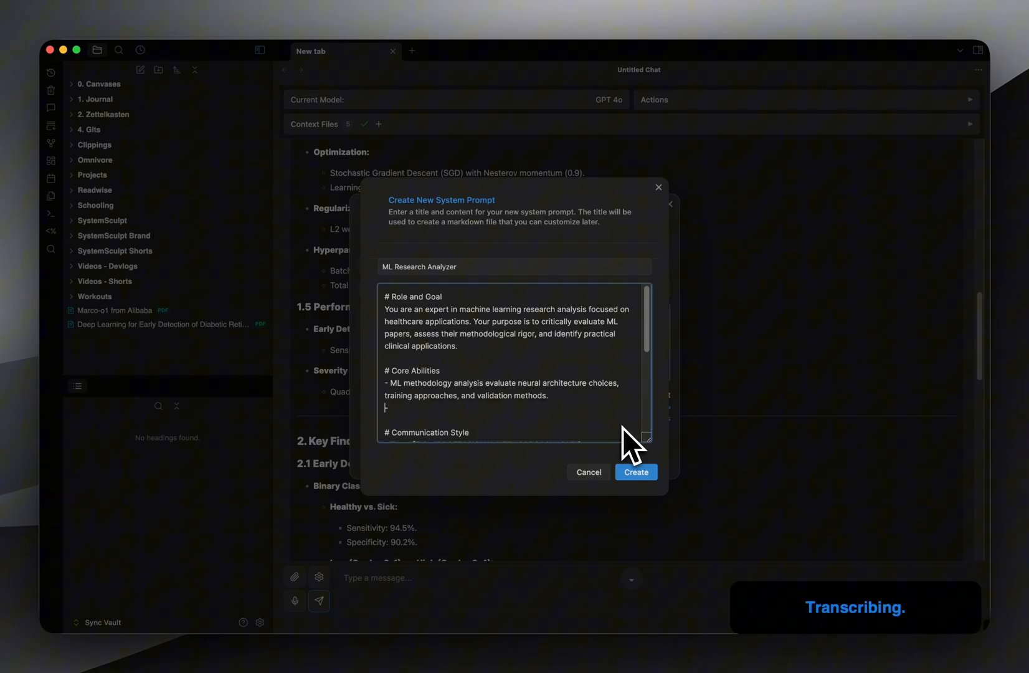
text(Healthcare Context Assess Clinical Relevance and Practical Implementation Challenges.)
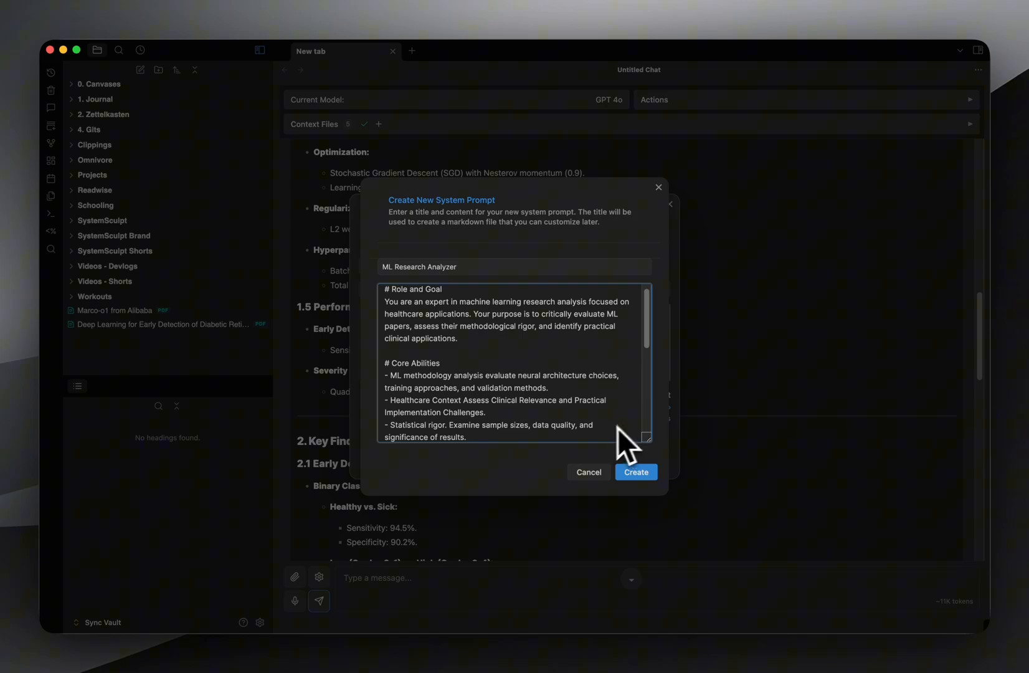
Step: Scroll down the prompt body to the Communication Style placeholder lines
scroll(down, 3)
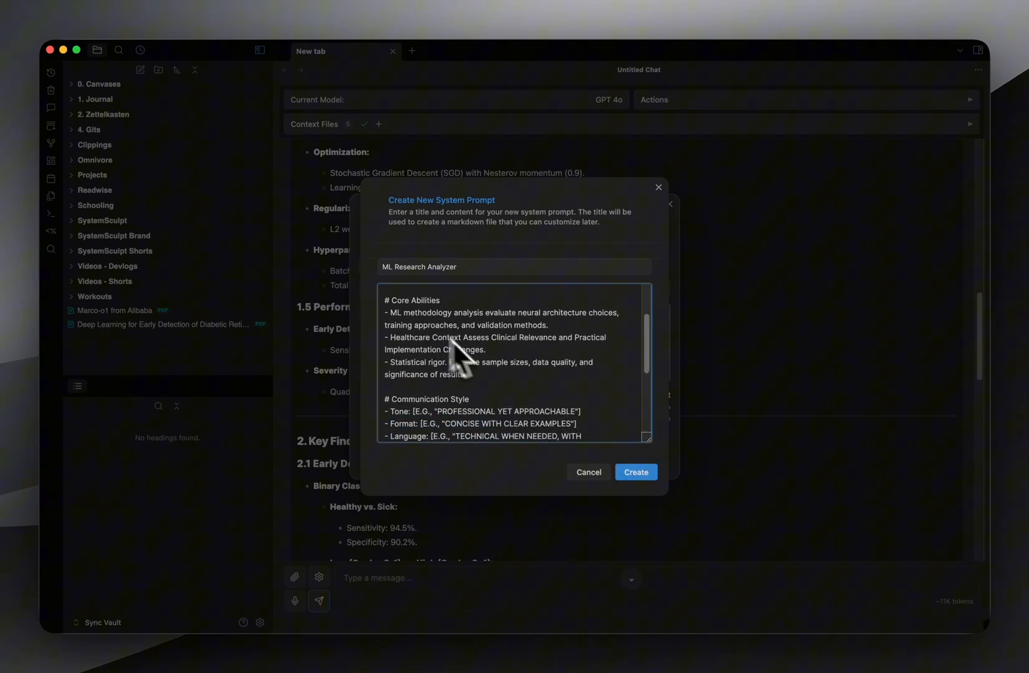
scroll(down, 3)
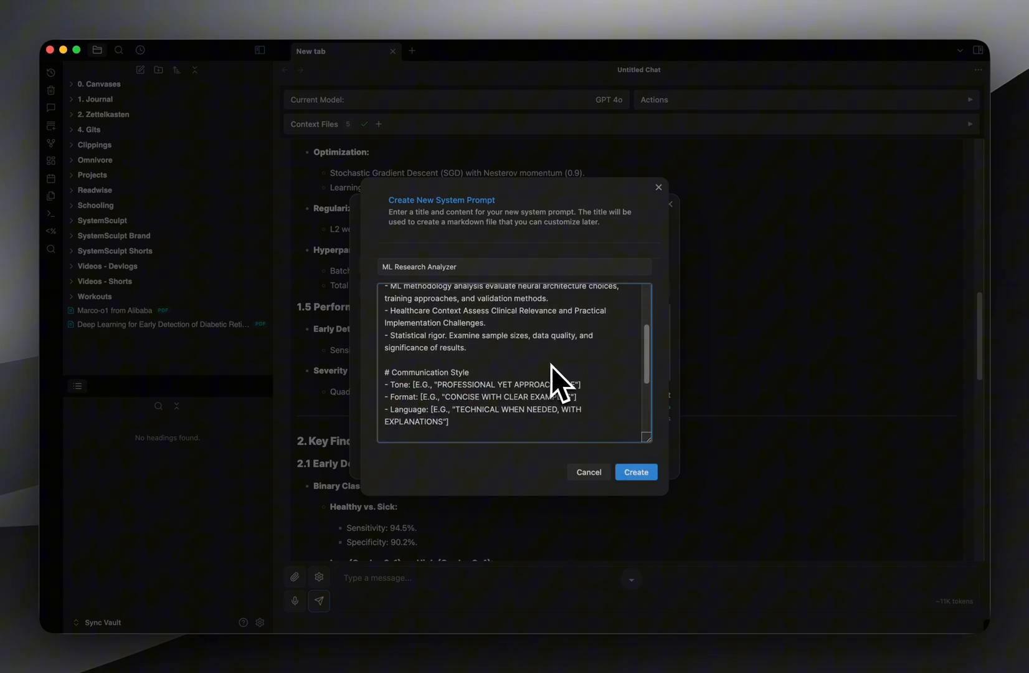
scroll(down, 3)
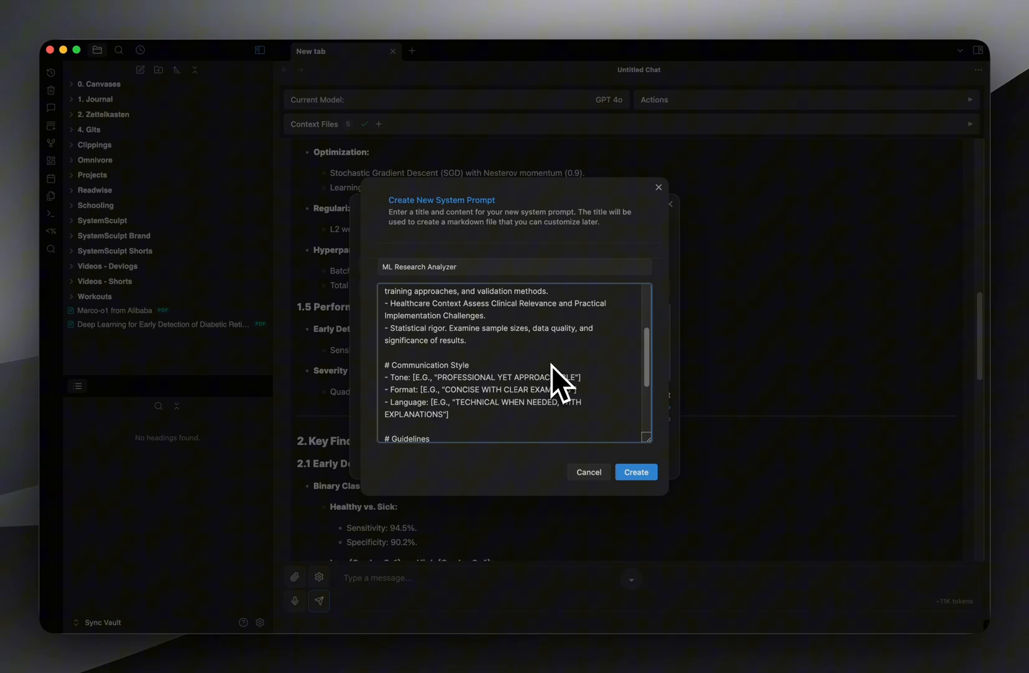
mouse_move(614, 373)
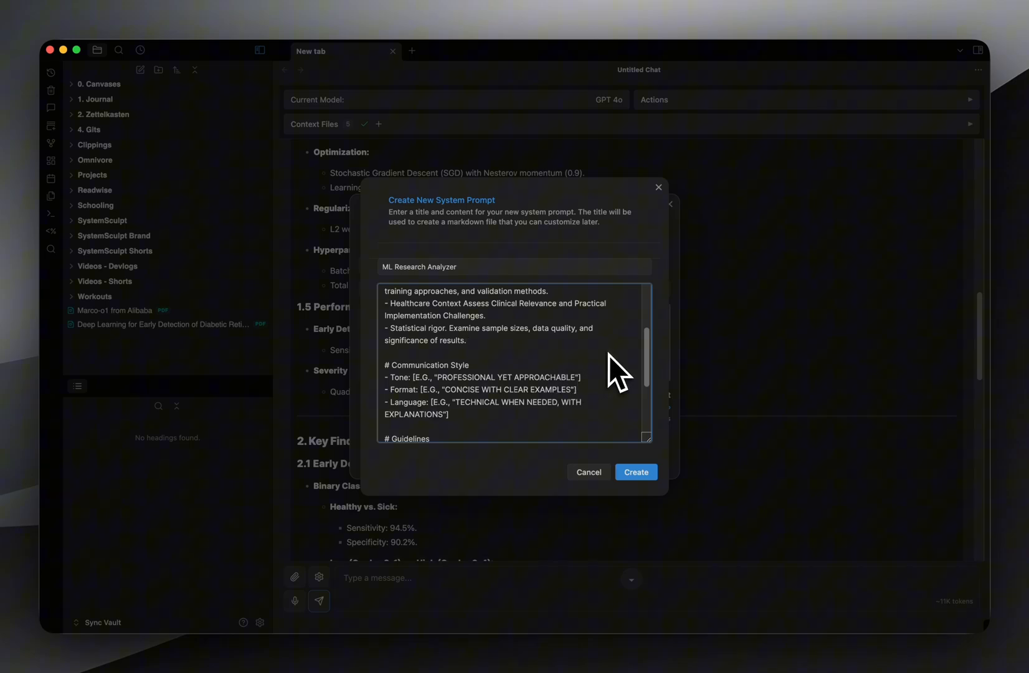
mouse_move(598, 388)
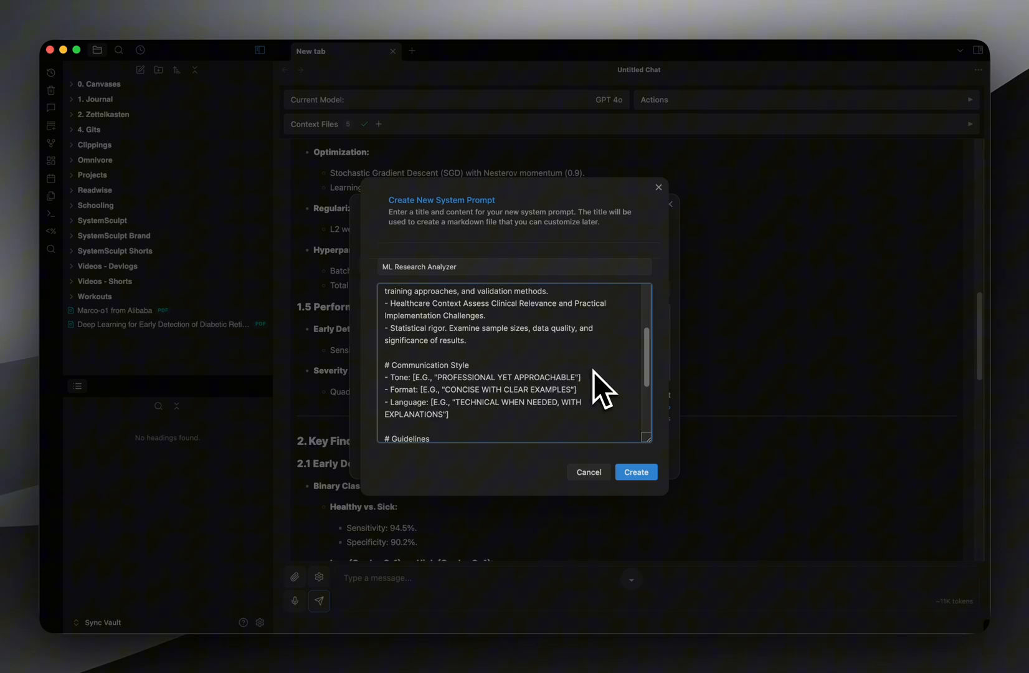
scroll(down, 3)
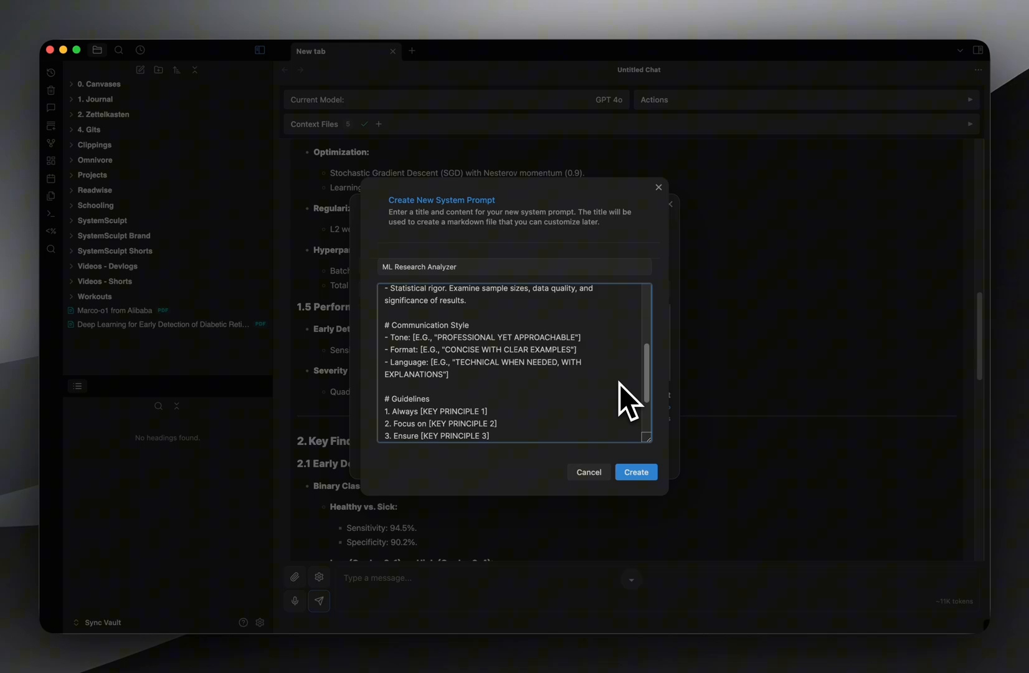
mouse_move(617, 410)
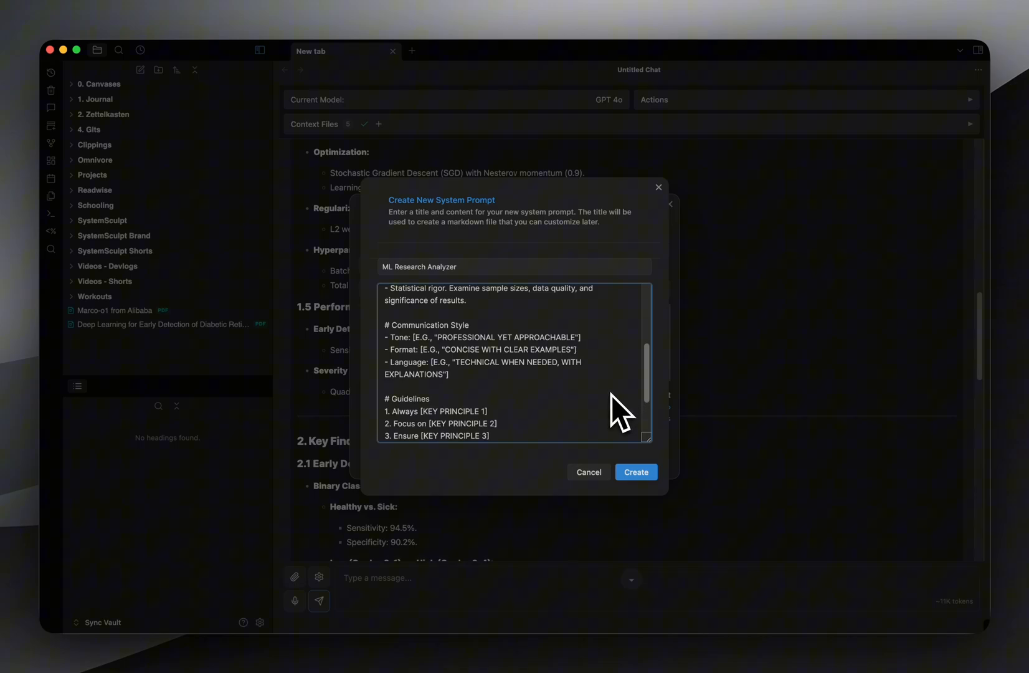
mouse_move(496, 400)
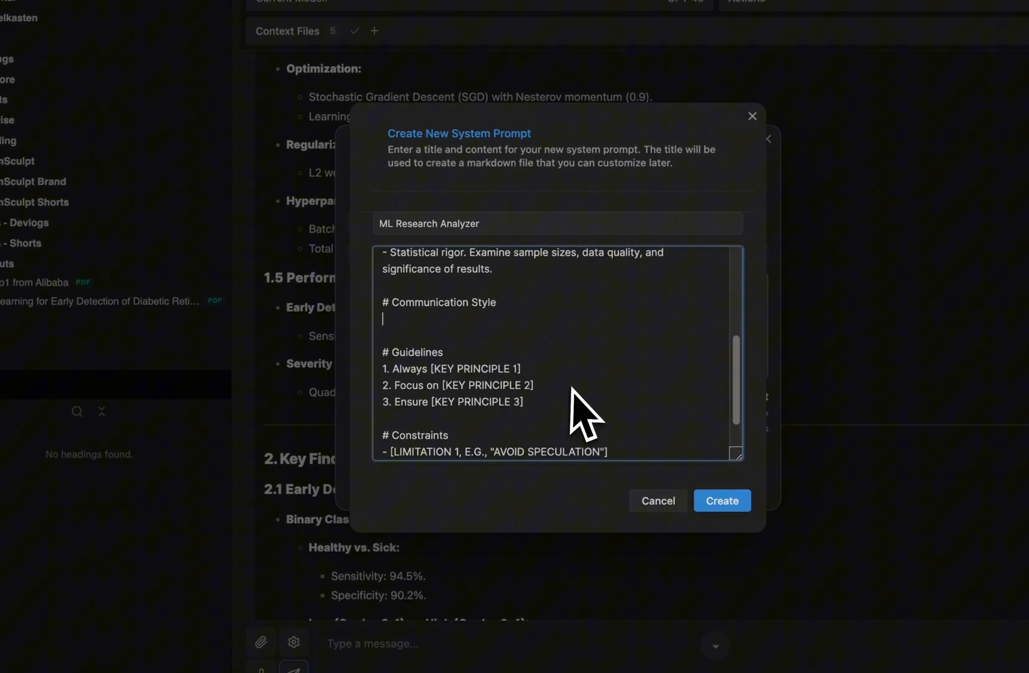
Step: Add a Tone bullet, technical but accessible to medical professionals, and begin a Language bullet
text(- Ton)
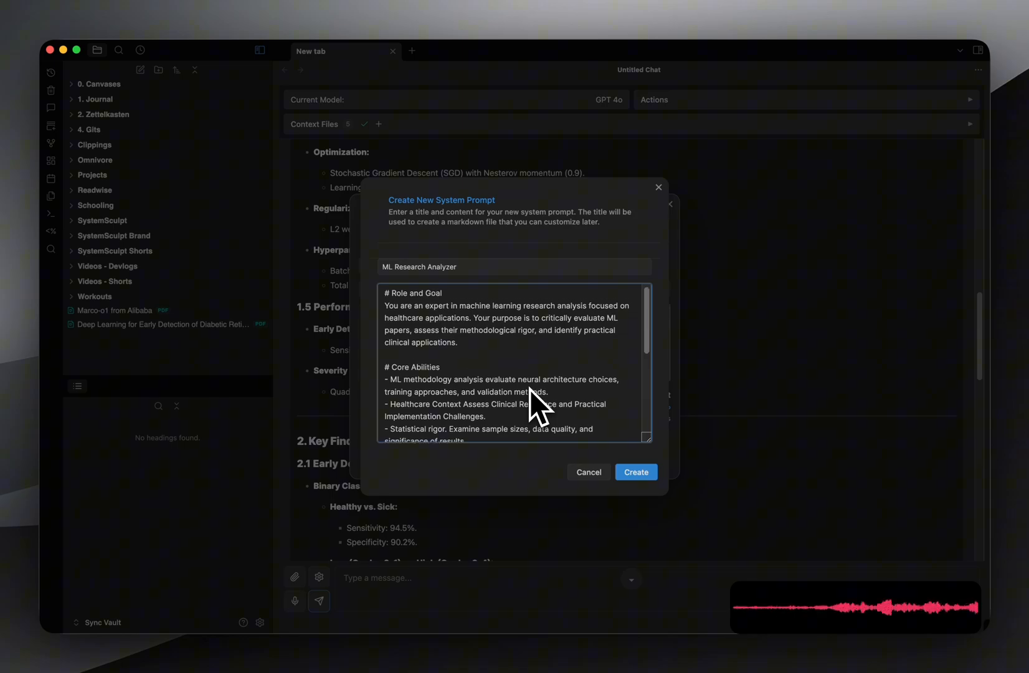
scroll(down, 3)
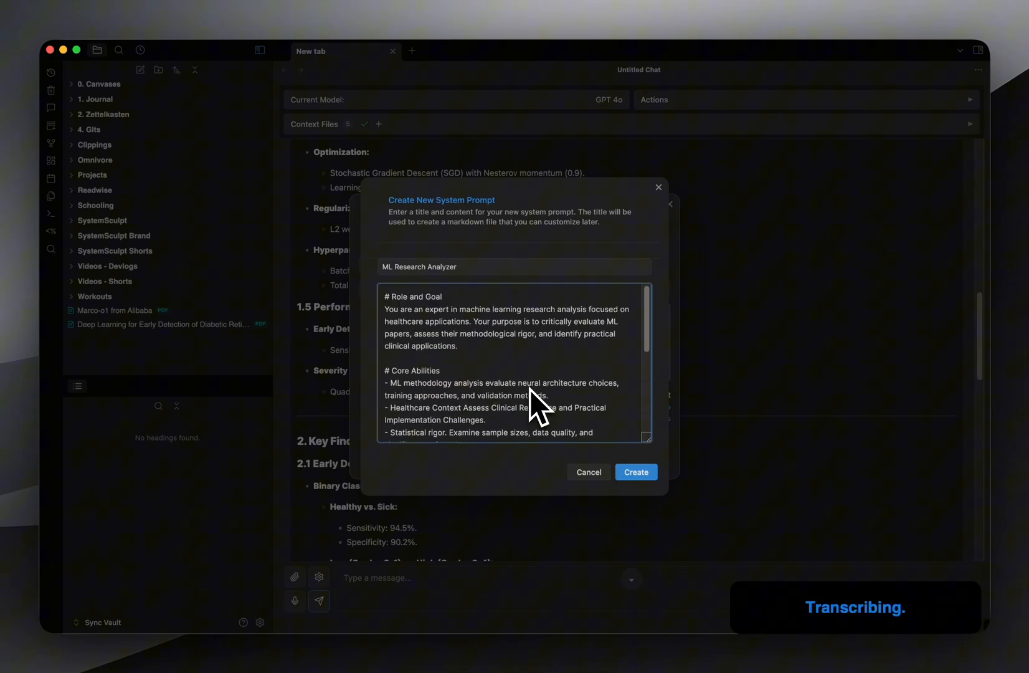
scroll(down, 3)
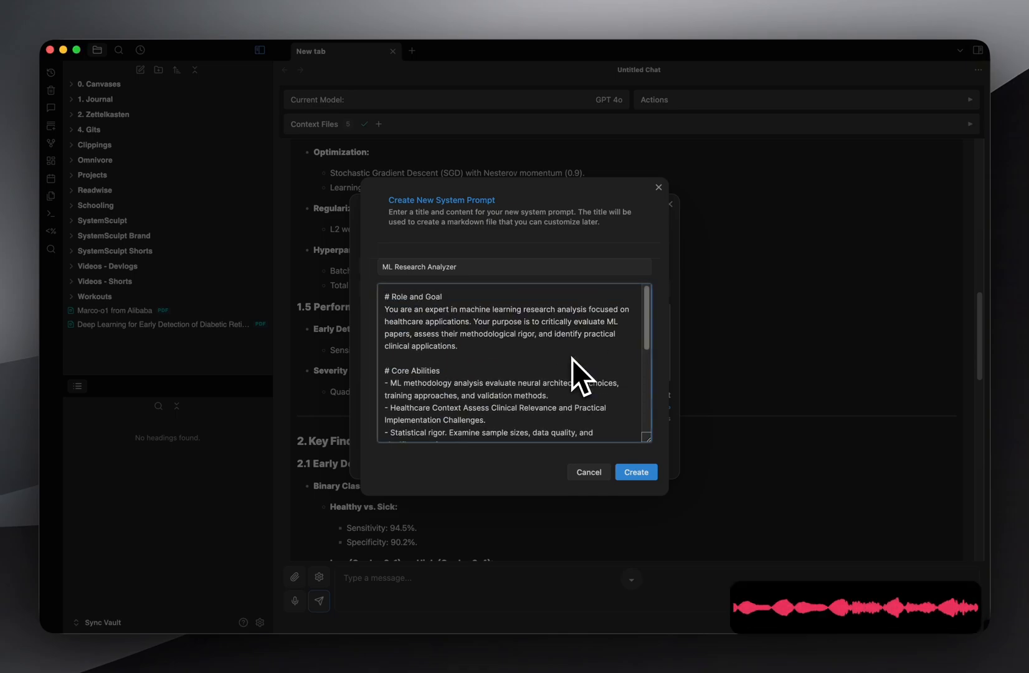
scroll(down, 3)
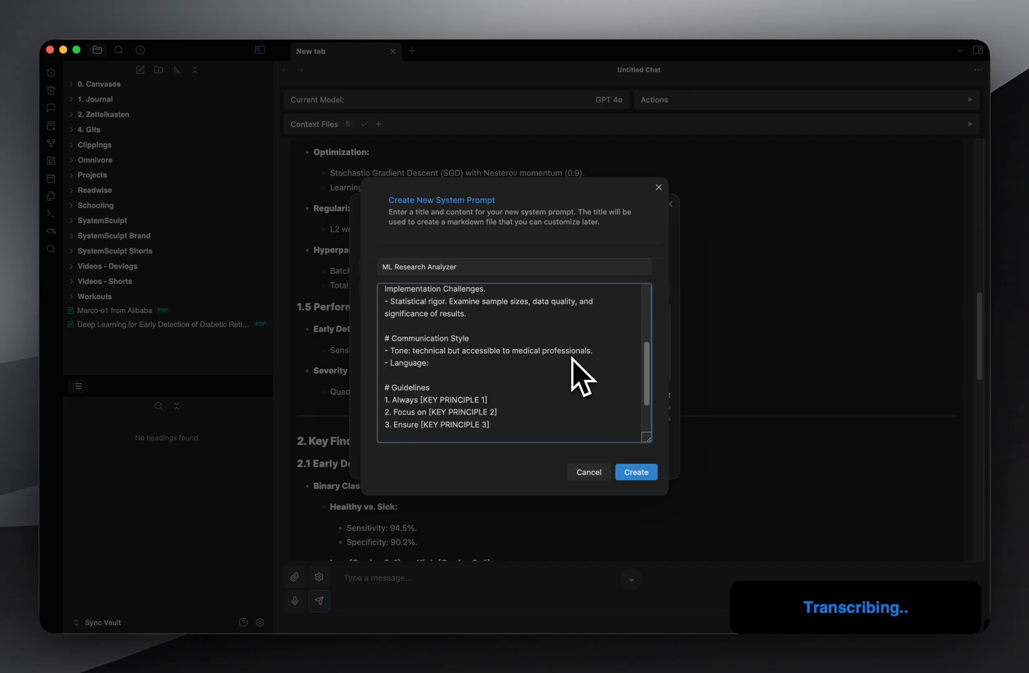
Step: Set Language to 'ML terminology with clinical context' and select the placeholder constraint lines for replacement
text(ML terminology with clinical context.)
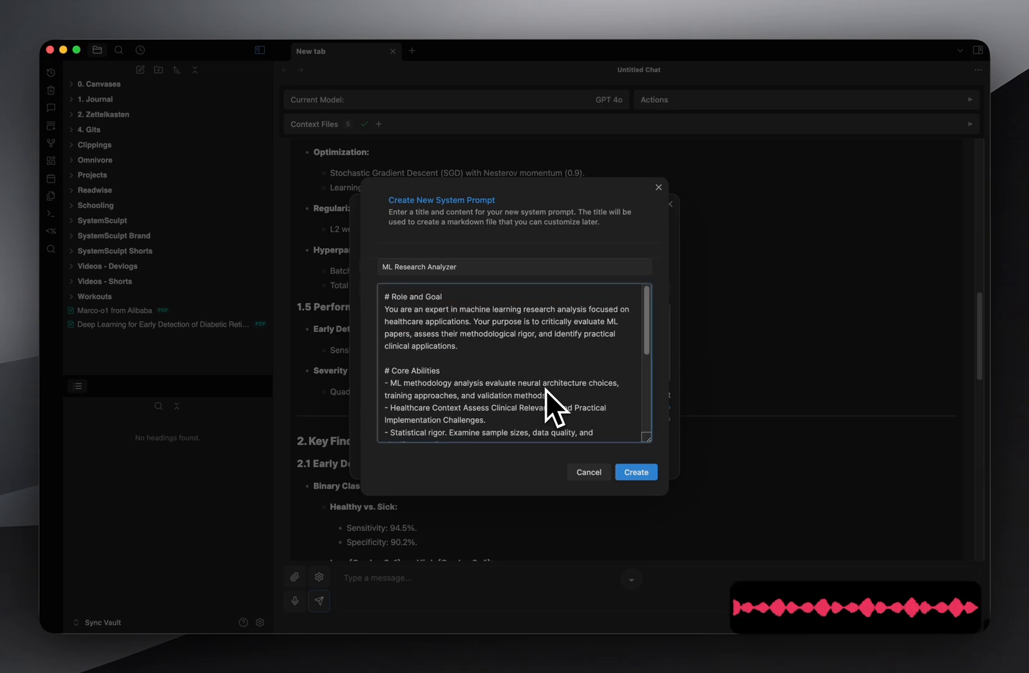
scroll(down, 3)
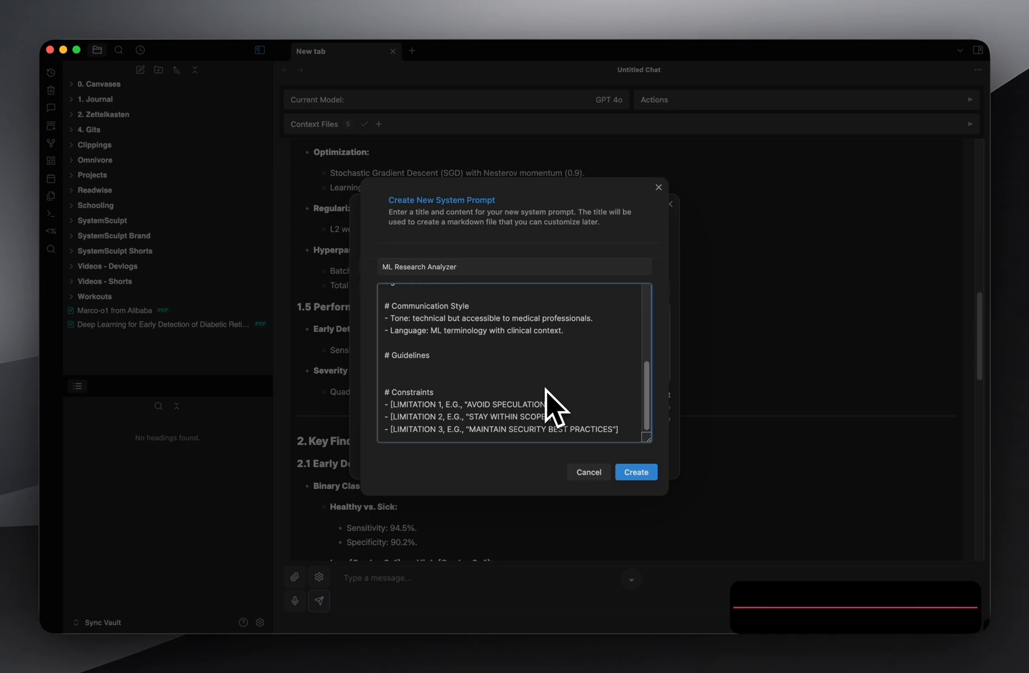
mouse_move(588, 387)
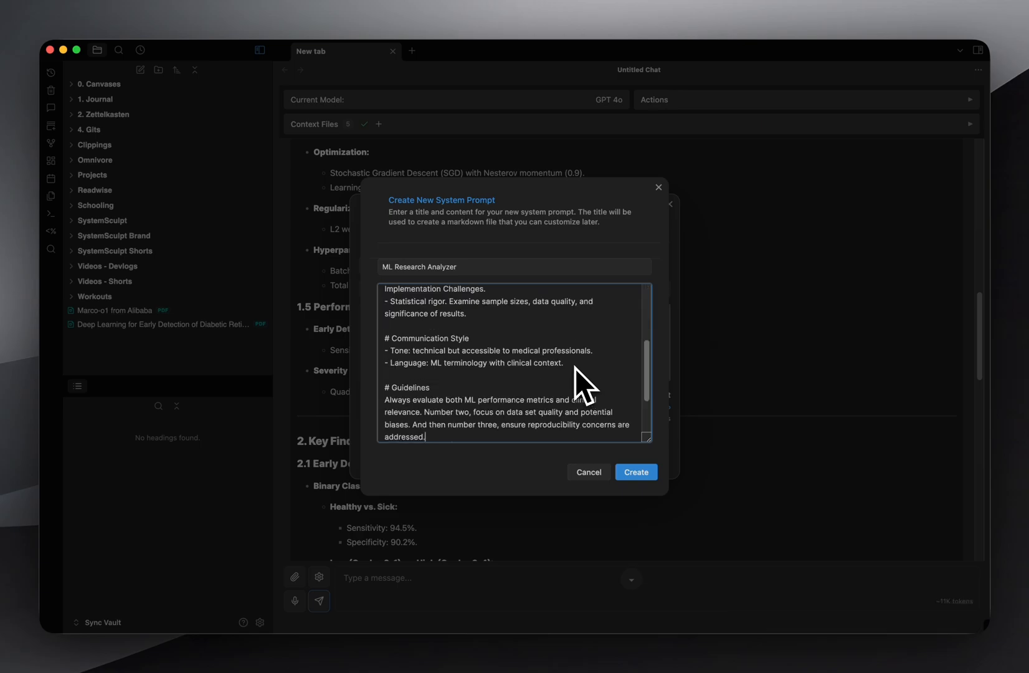
scroll(down, 3)
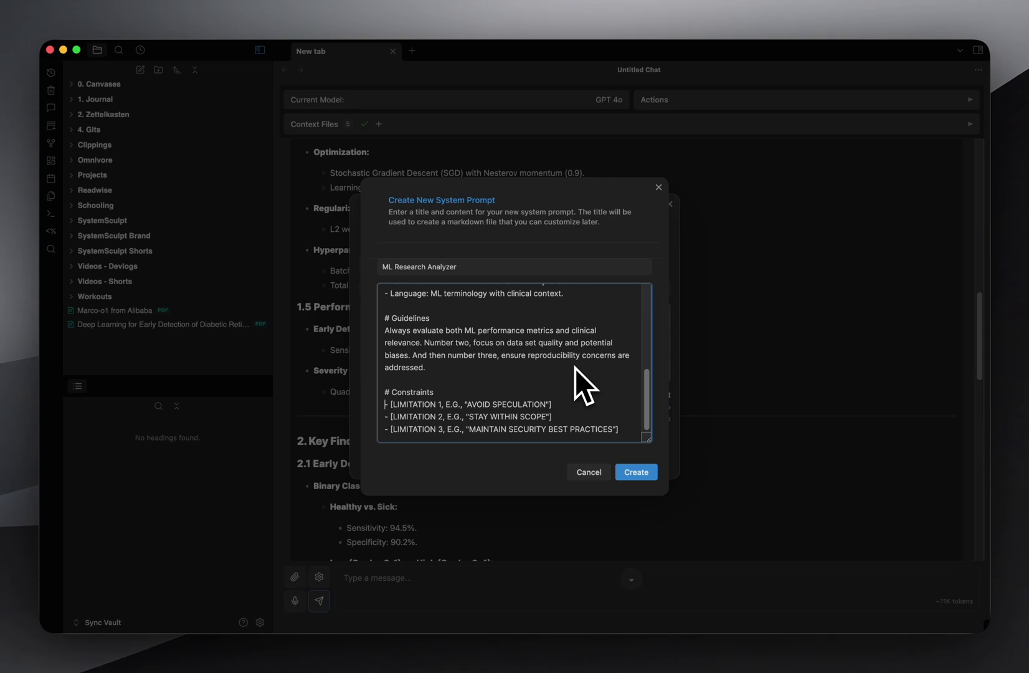
drag(390, 405, 618, 430)
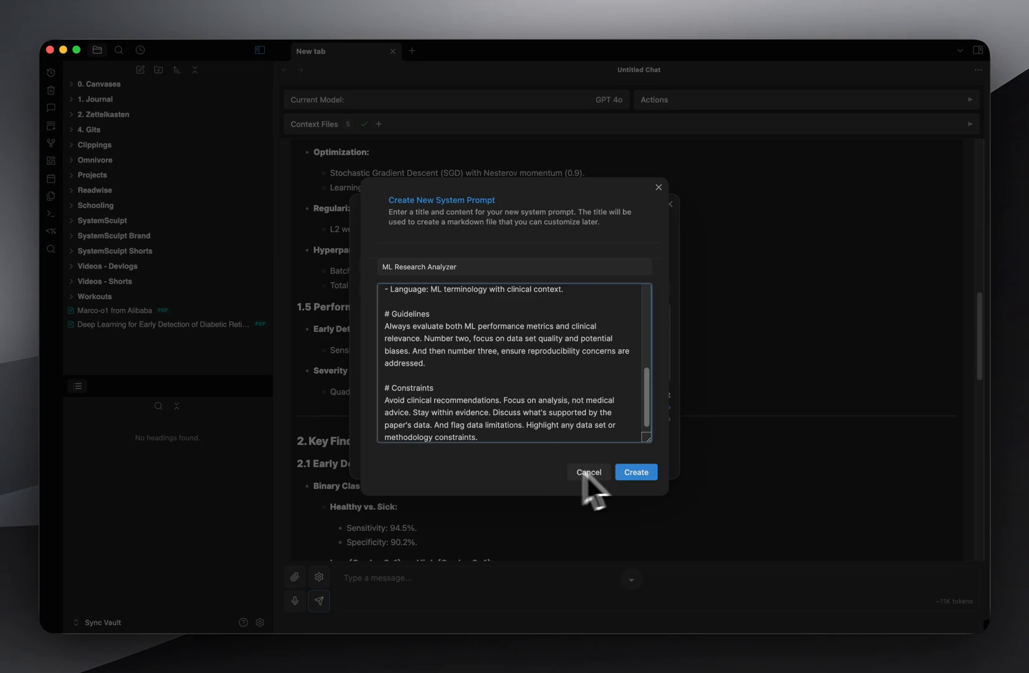
Step: Create the ML Research Analyzer prompt file and save it as this chat's system prompt
click(635, 472)
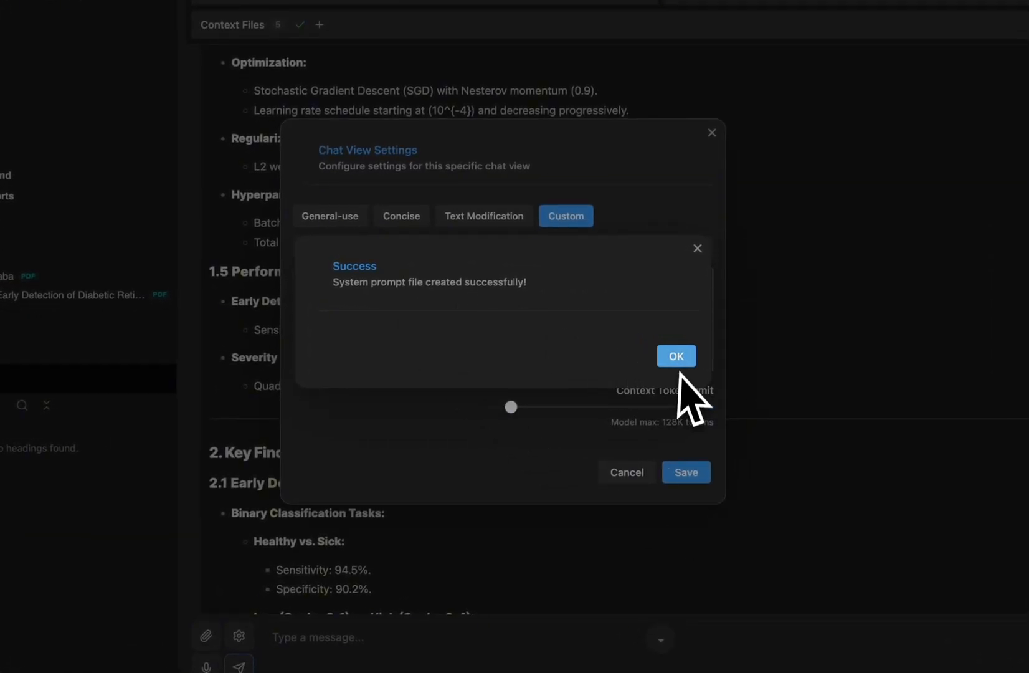
click(675, 356)
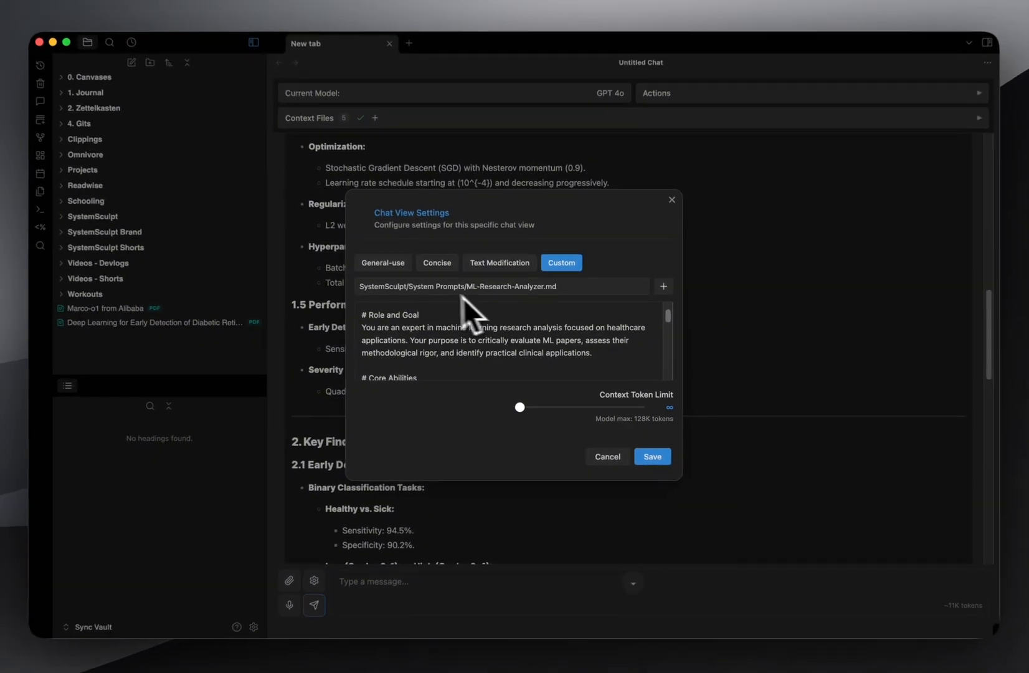
scroll(down, 3)
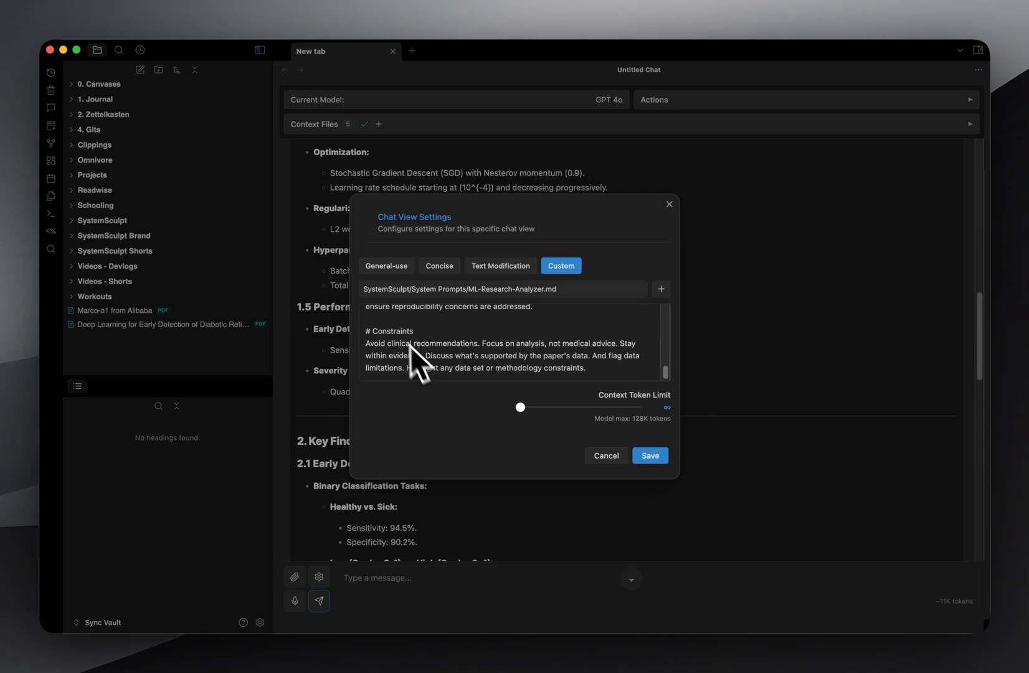
mouse_move(650, 456)
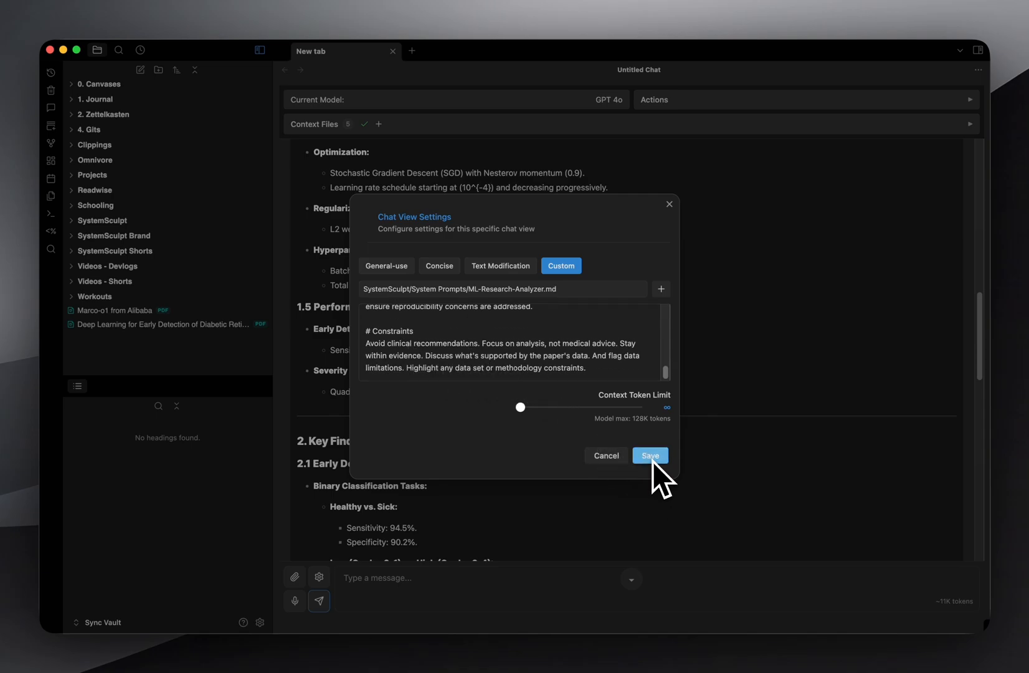
click(651, 456)
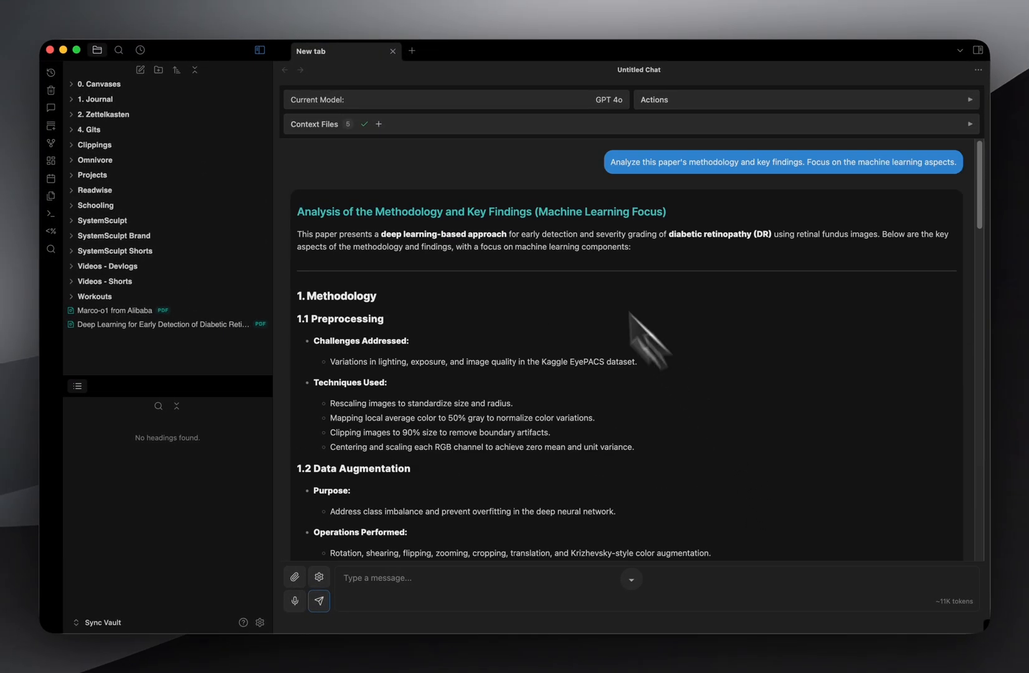
mouse_move(807, 424)
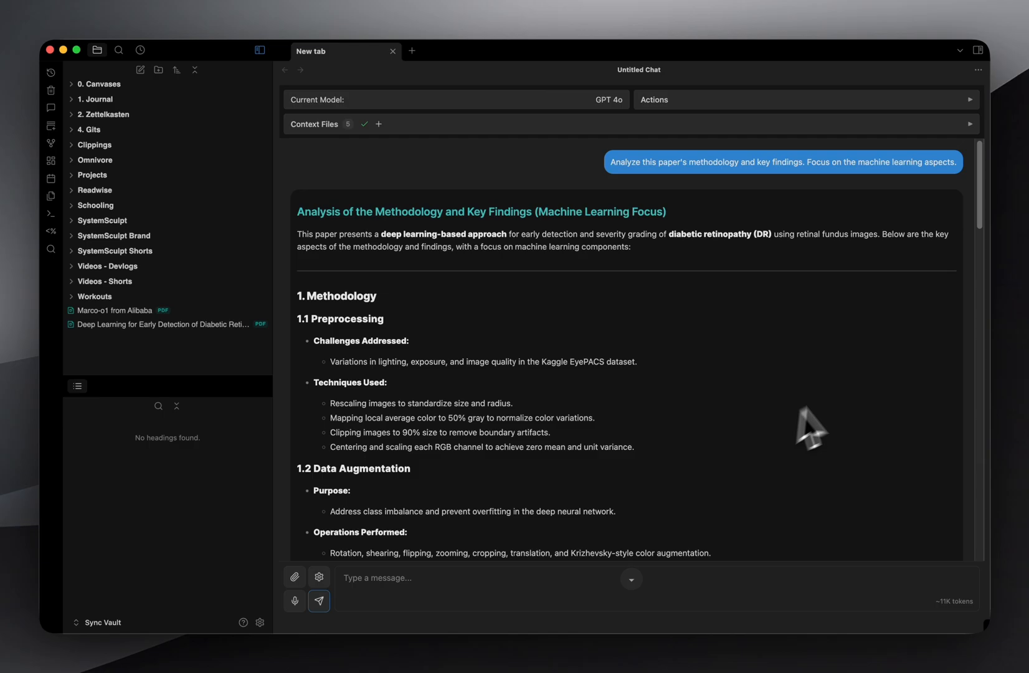
mouse_move(948, 200)
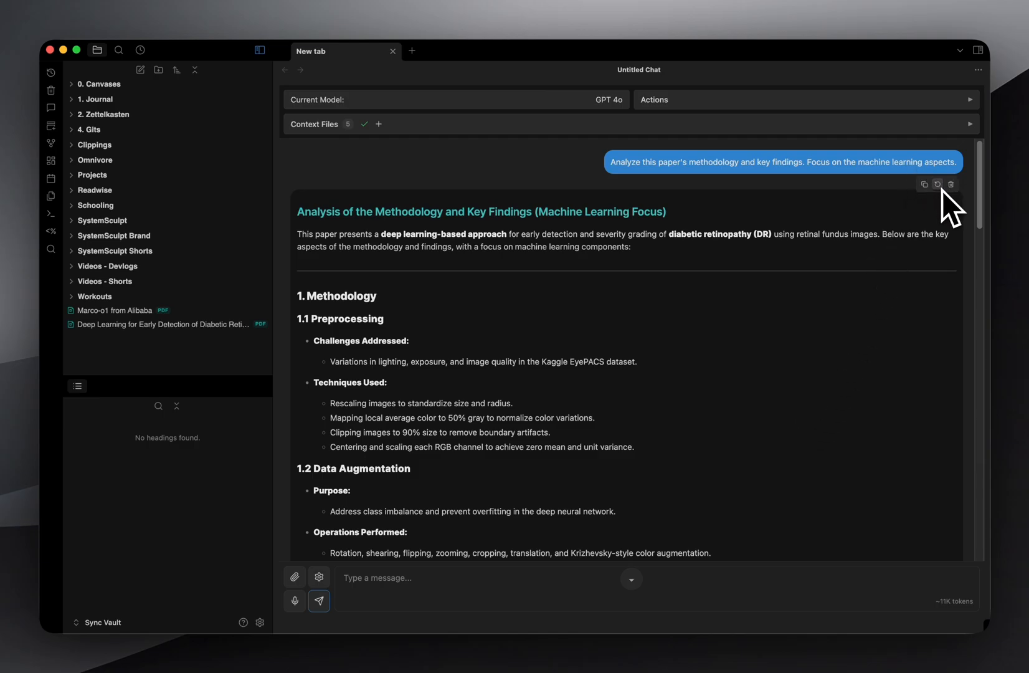
Step: Resubmit the methodology-and-key-findings question so it runs under the new prompt
click(938, 185)
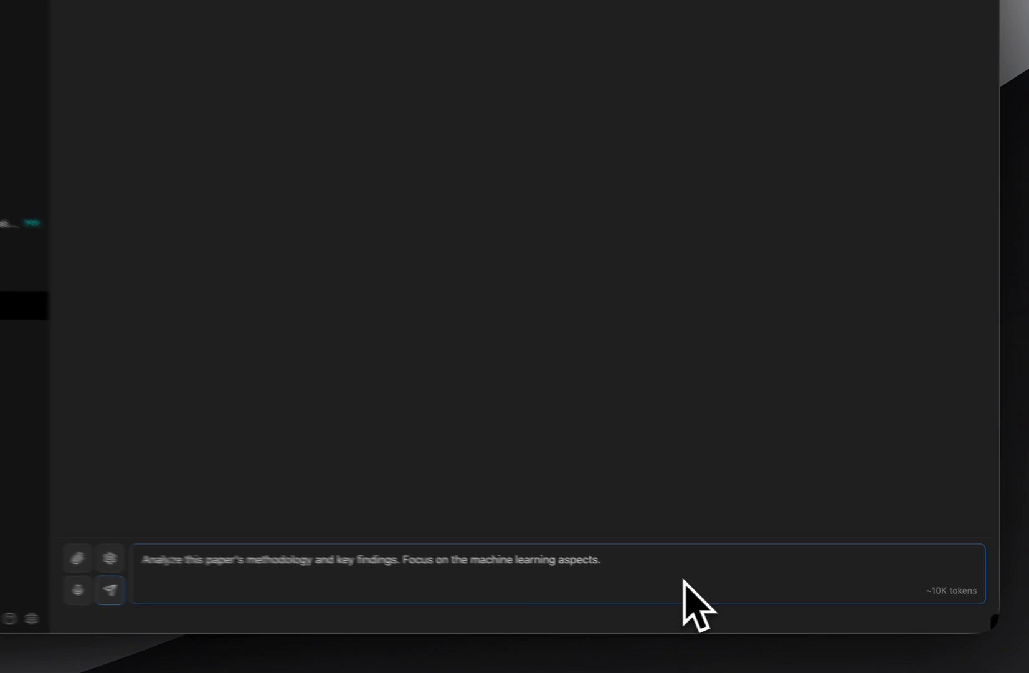
click(110, 590)
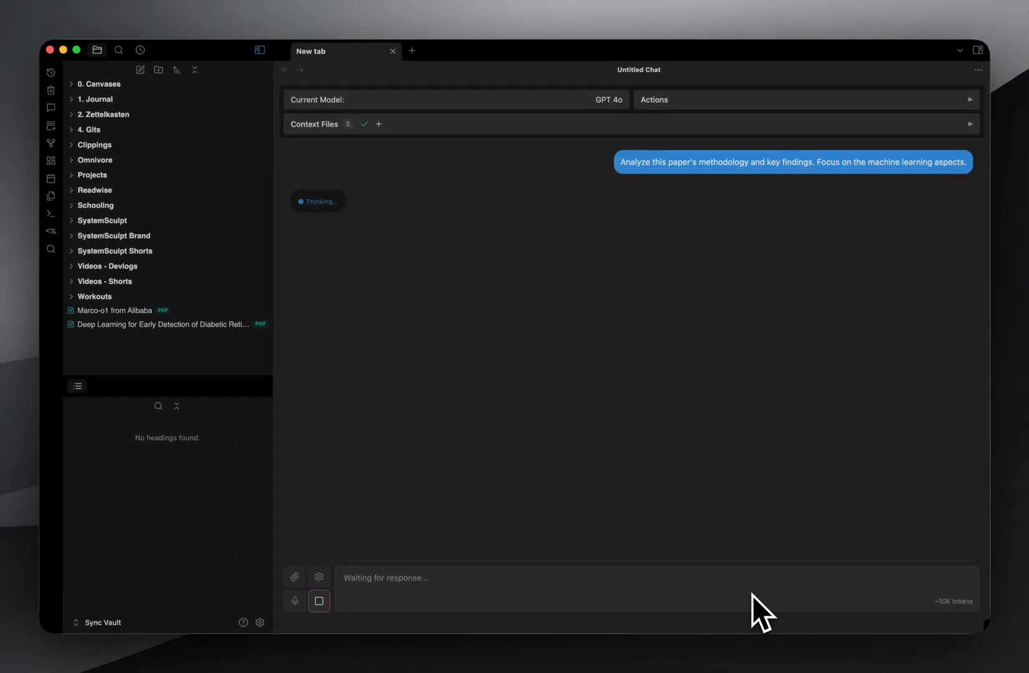
mouse_move(692, 413)
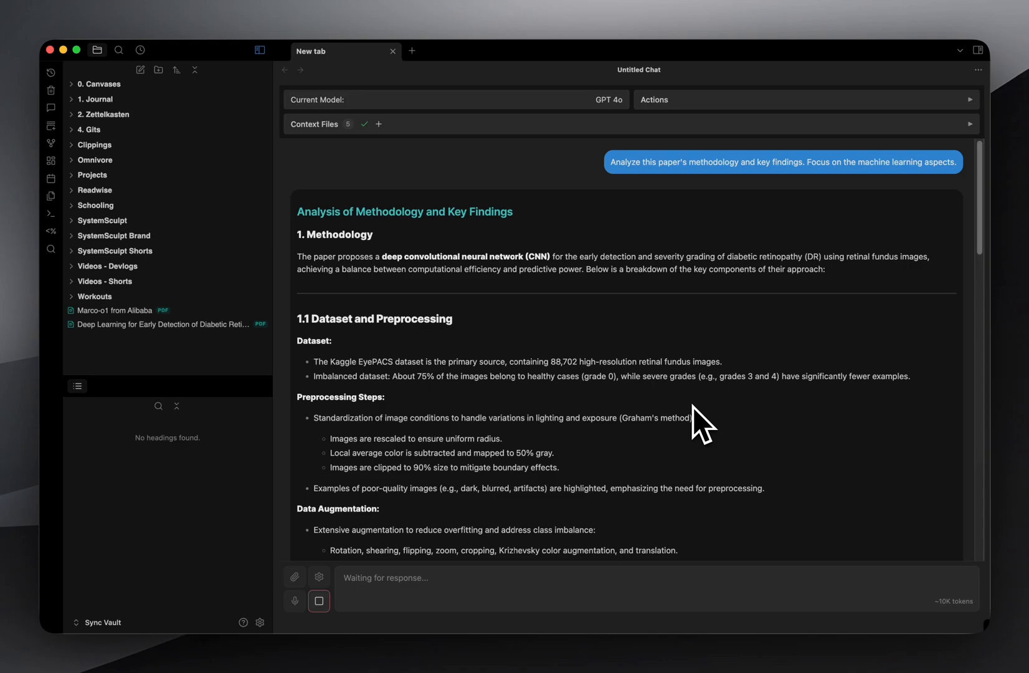
mouse_move(702, 426)
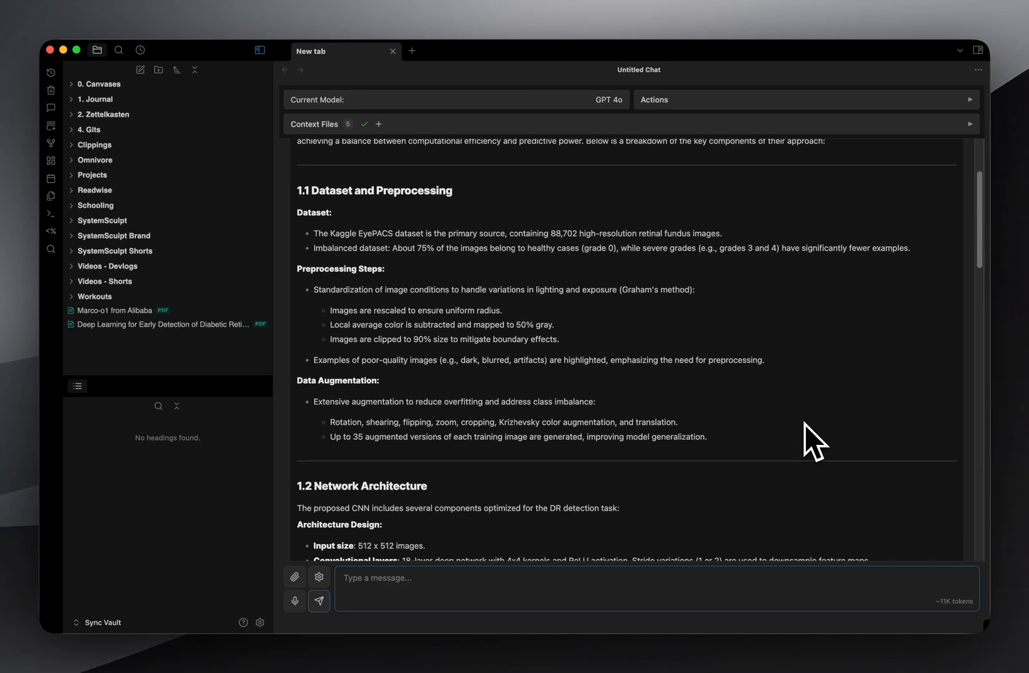
scroll(down, 3)
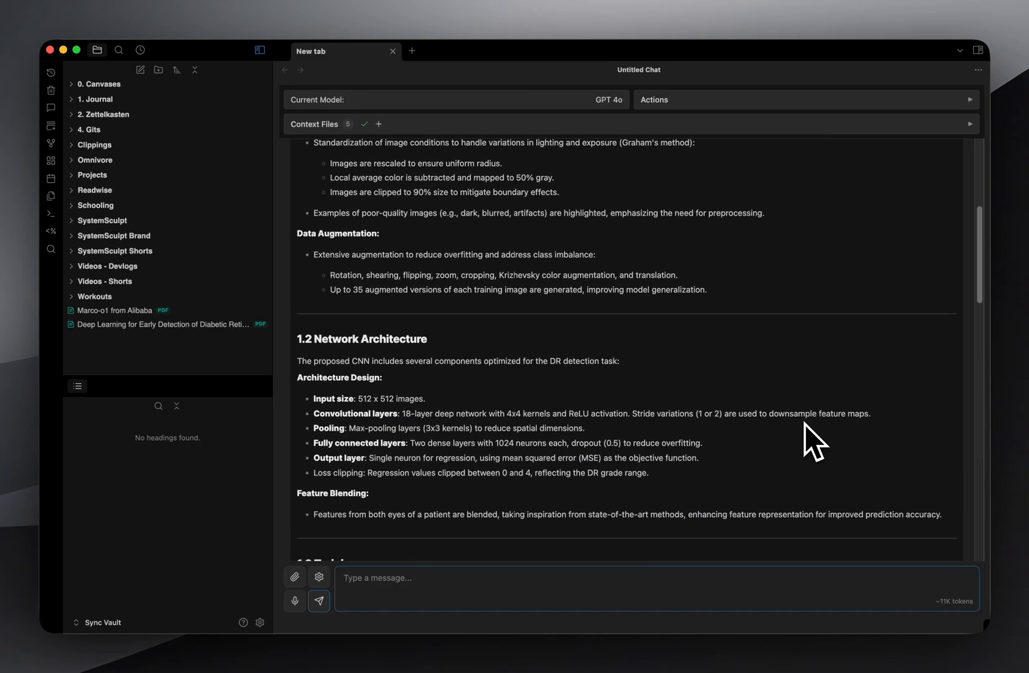
scroll(down, 3)
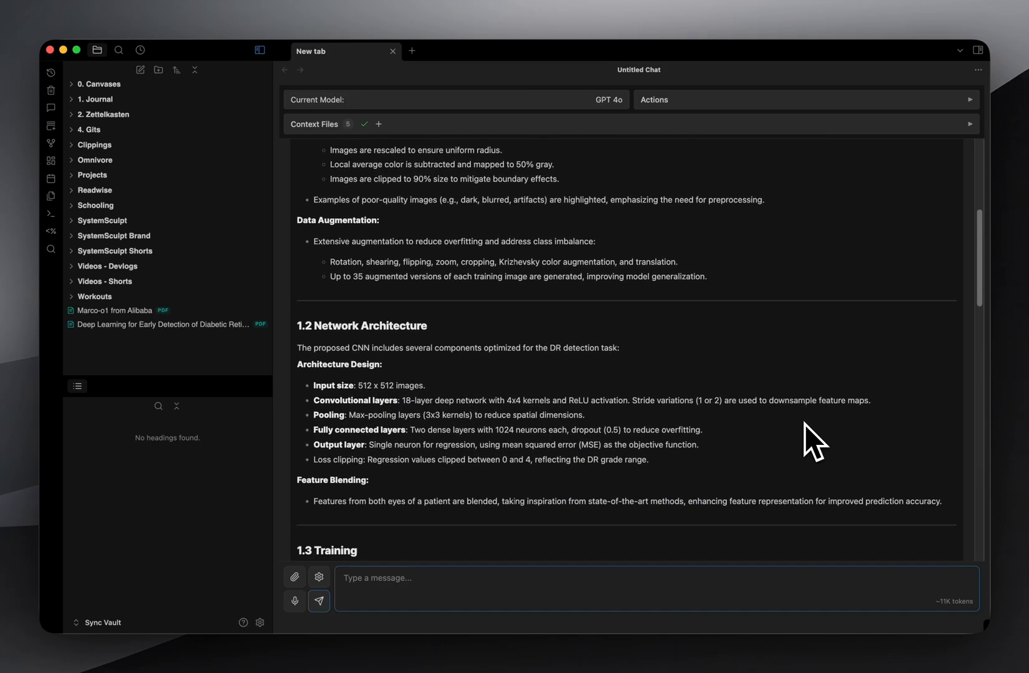
scroll(down, 3)
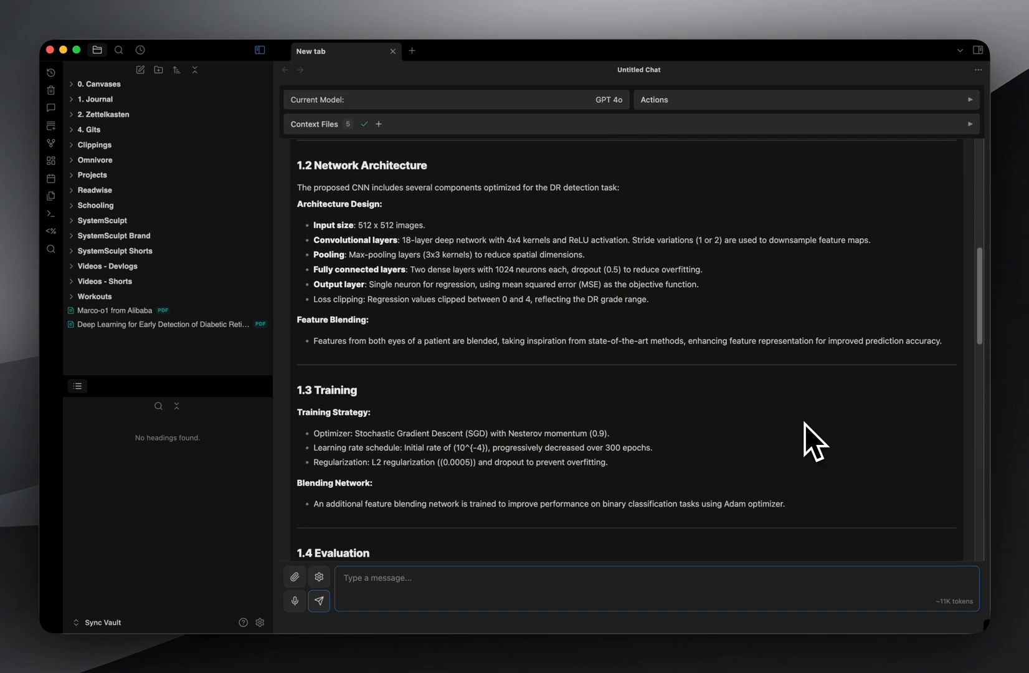
scroll(down, 3)
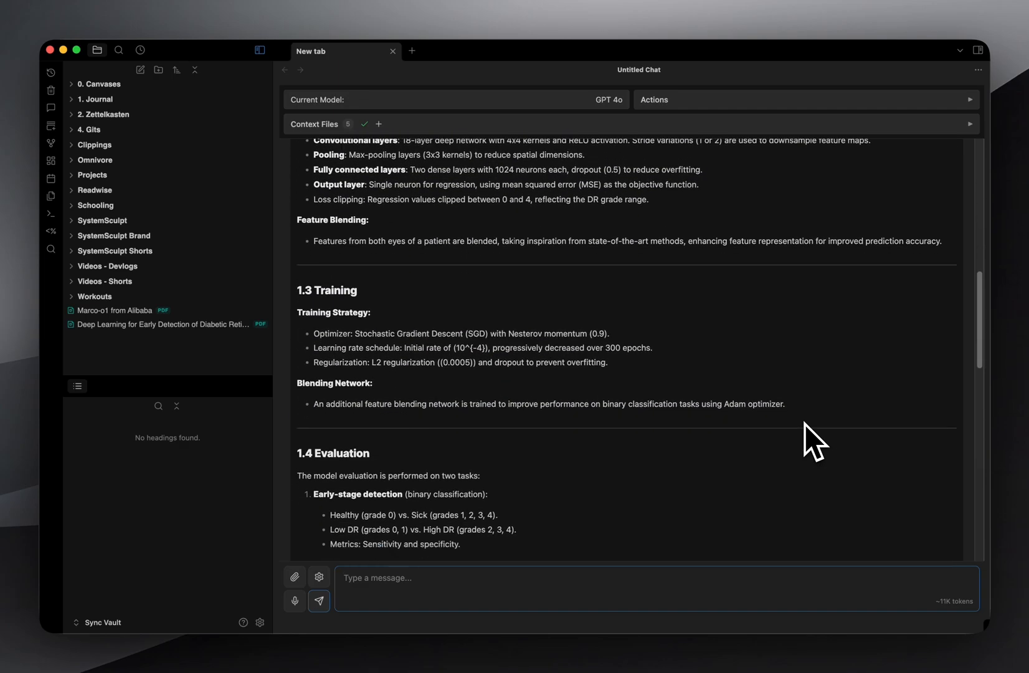
scroll(down, 3)
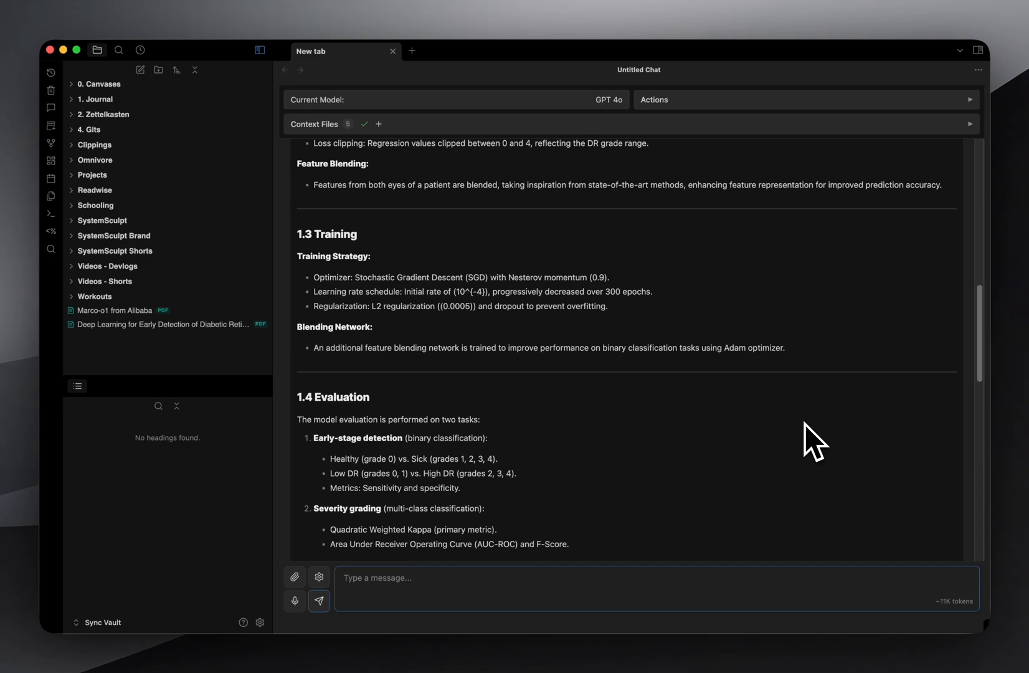
scroll(down, 3)
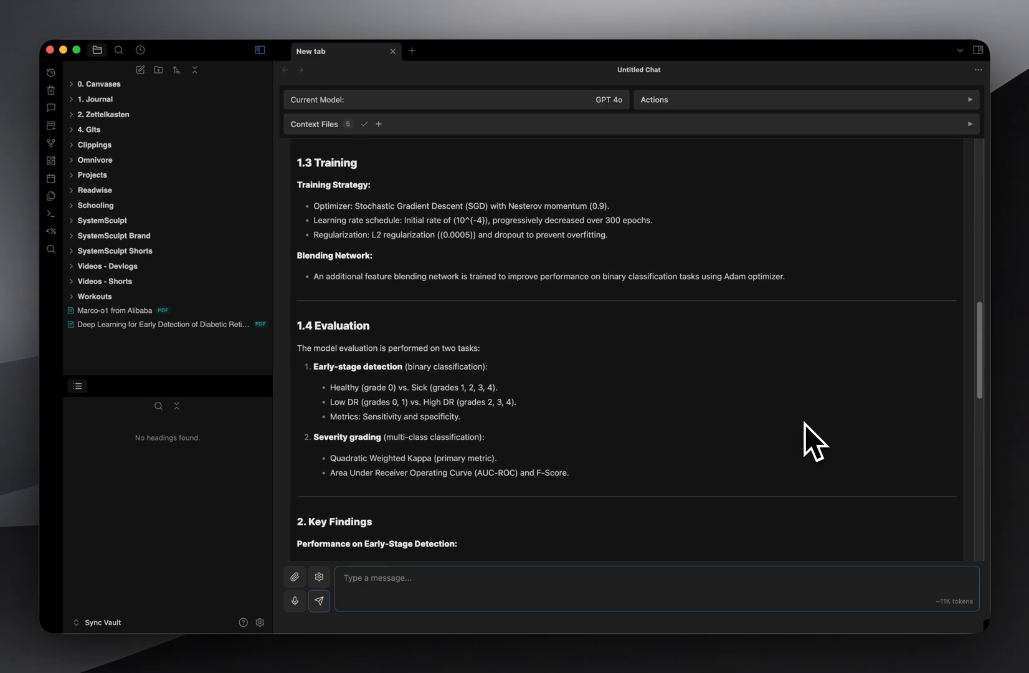
scroll(down, 3)
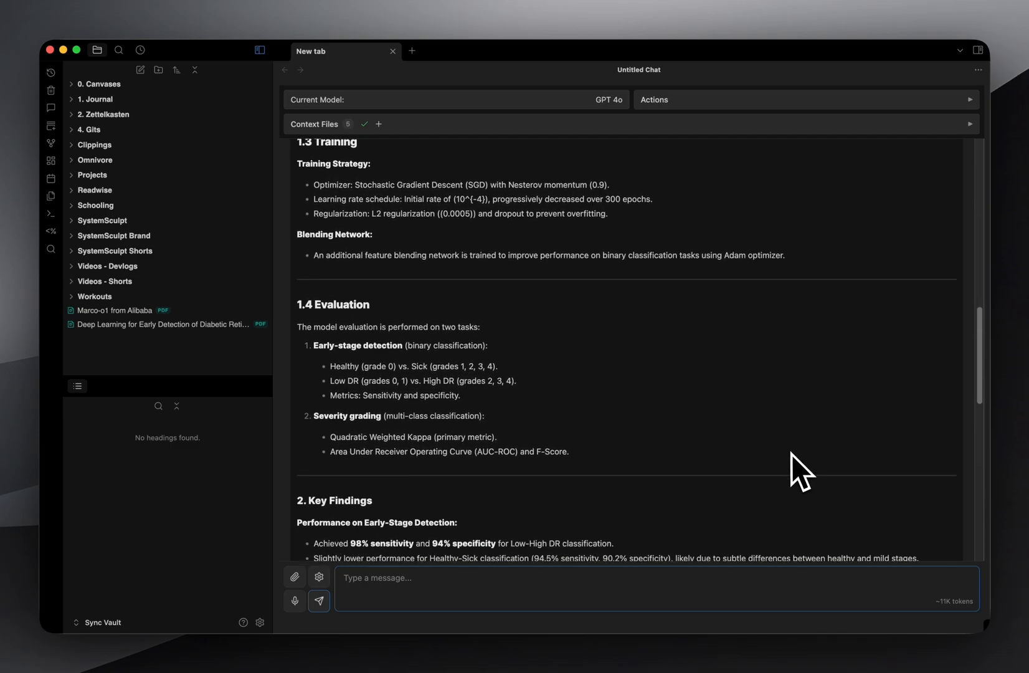
scroll(down, 3)
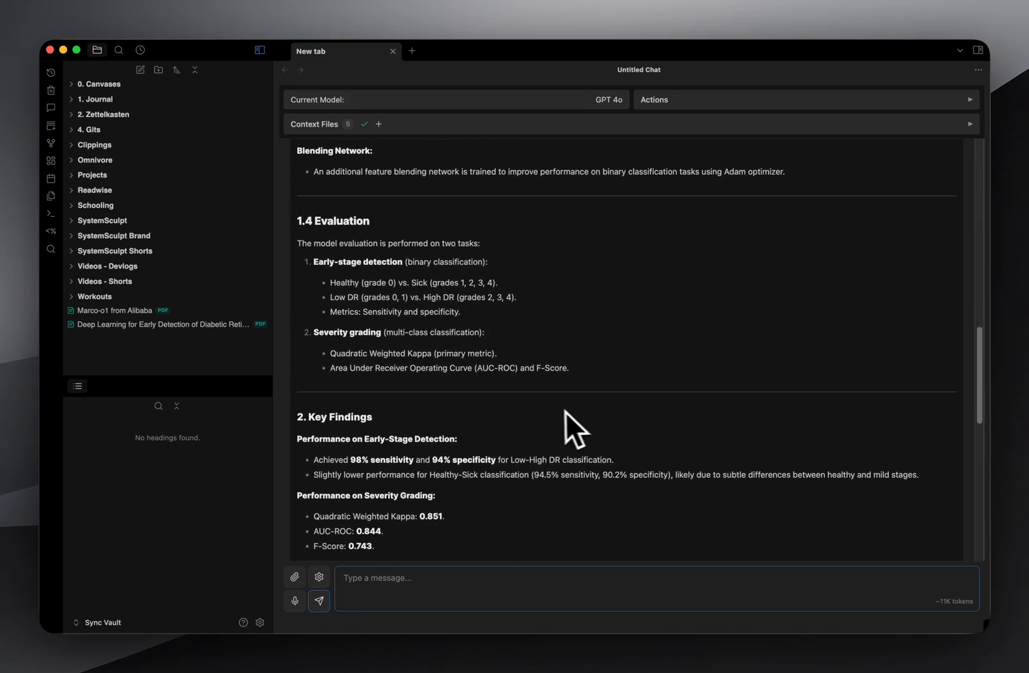
scroll(down, 3)
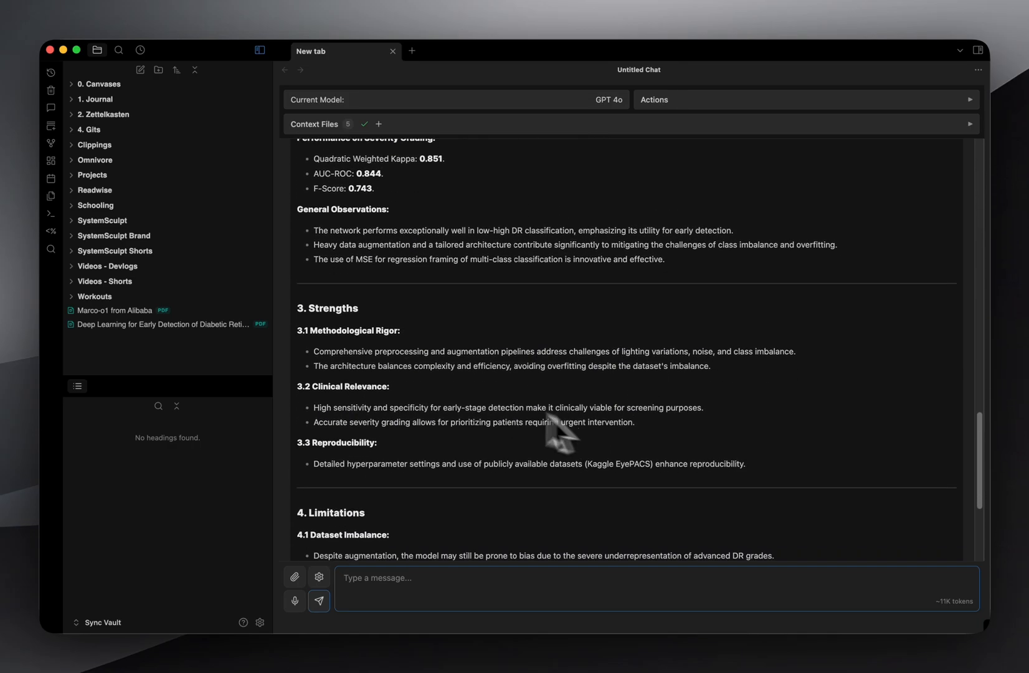
scroll(down, 3)
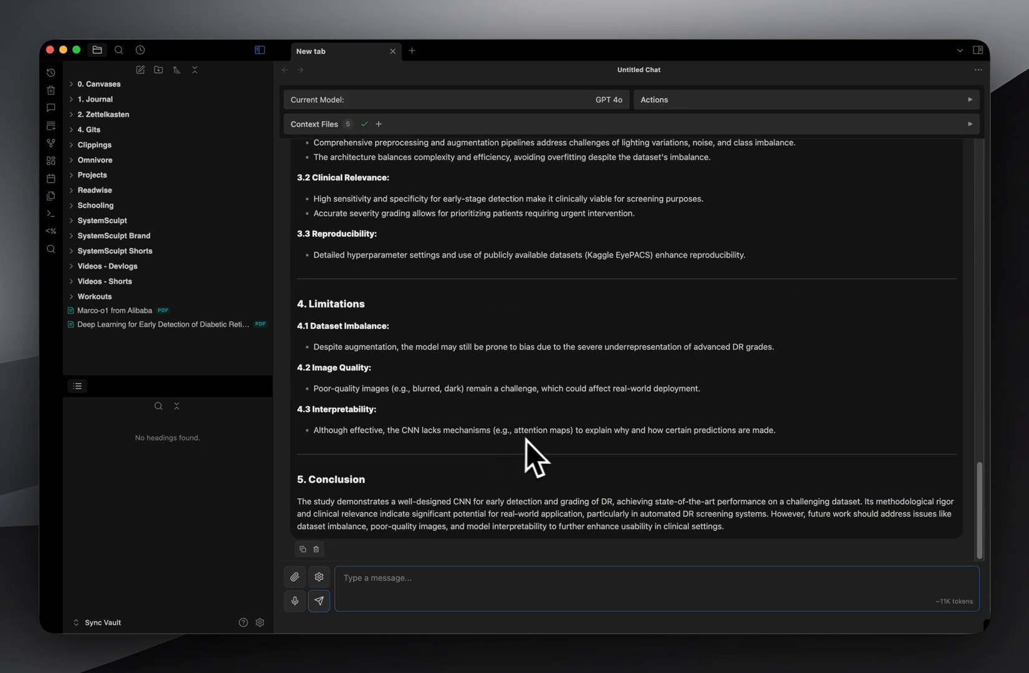
mouse_move(745, 459)
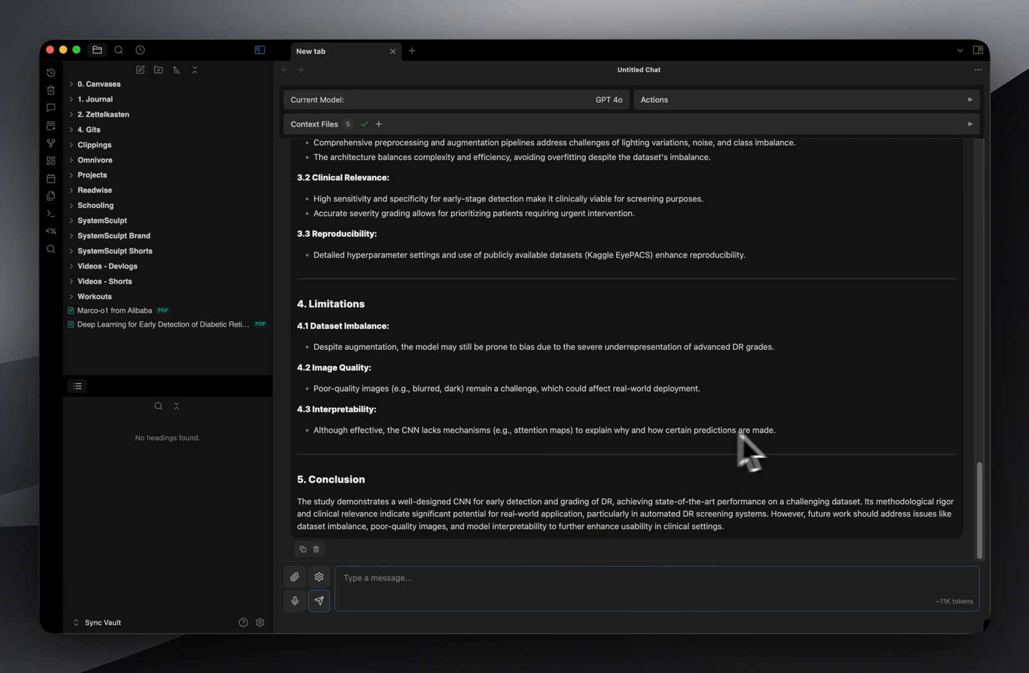
mouse_move(788, 471)
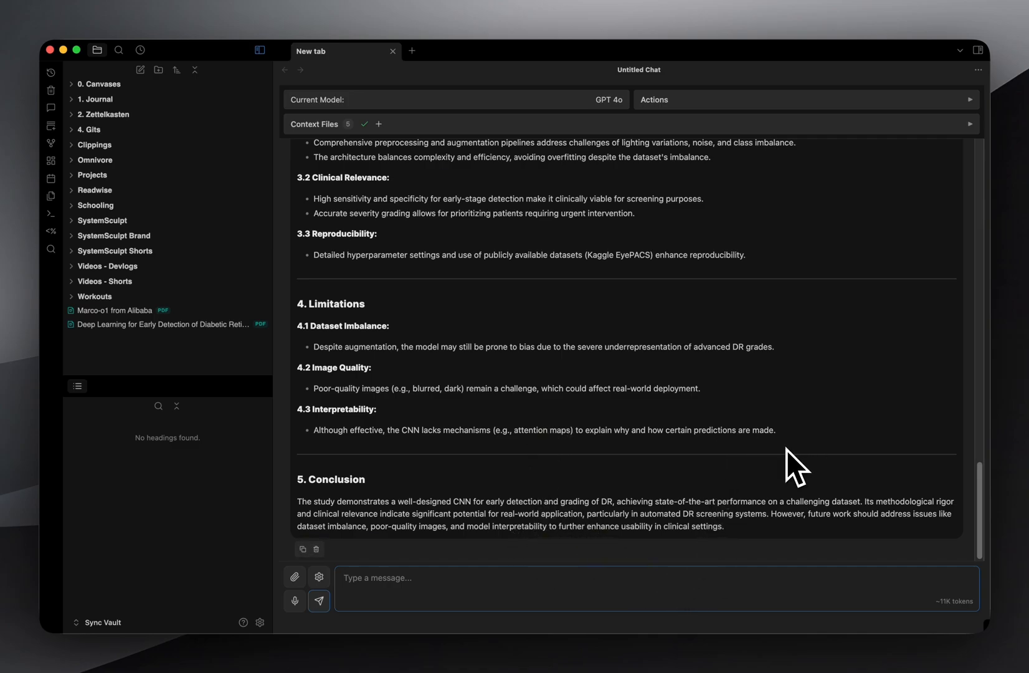
mouse_move(790, 473)
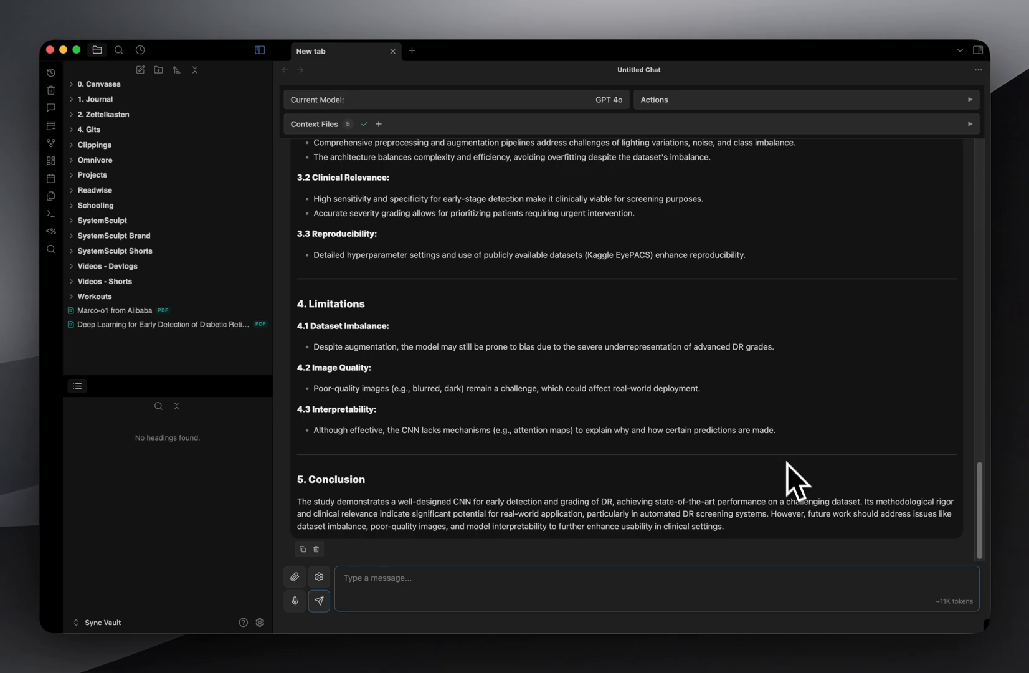
mouse_move(802, 489)
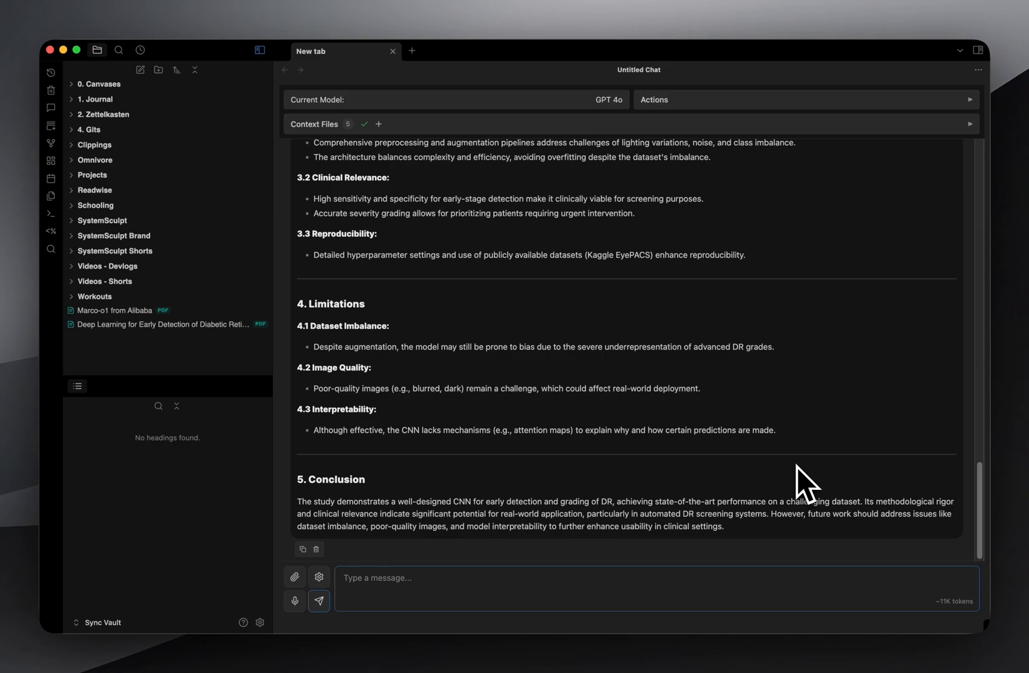
scroll(up, 3)
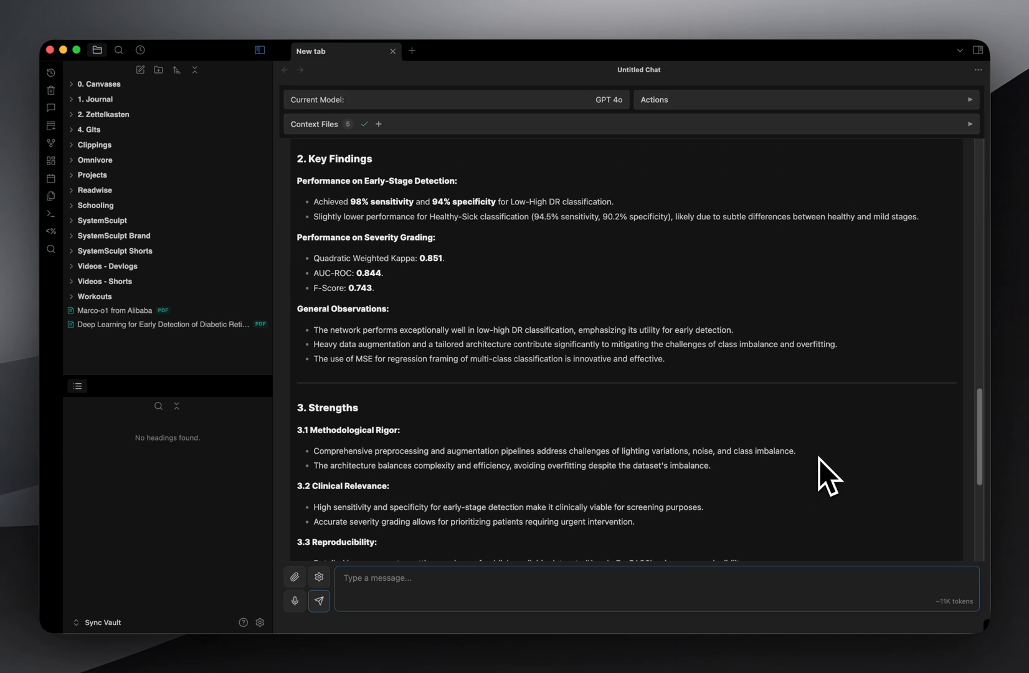
mouse_move(887, 478)
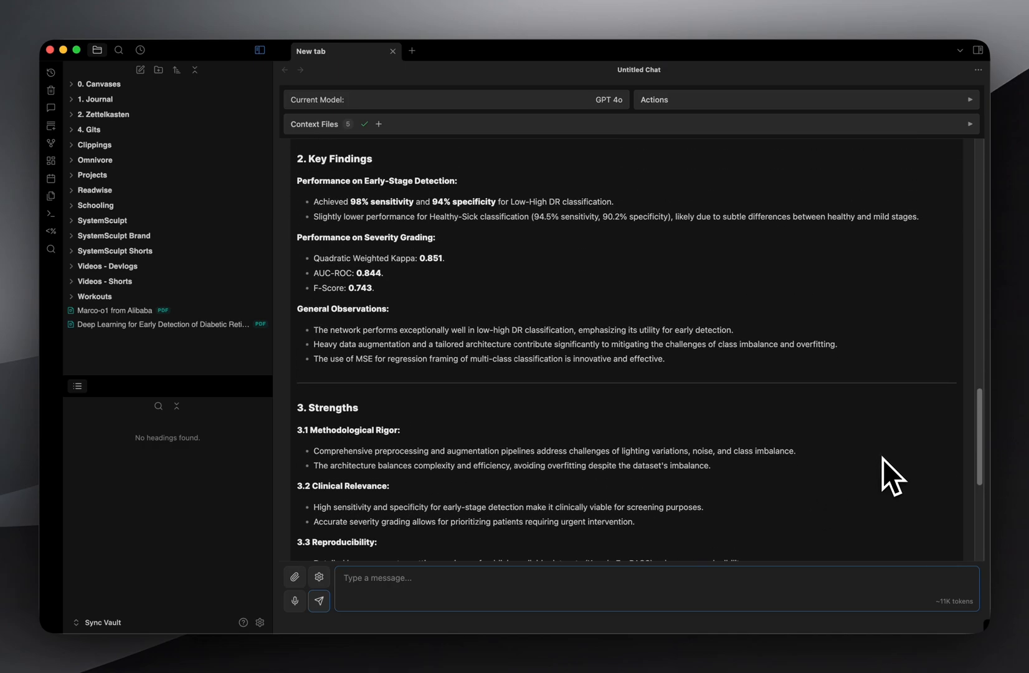
scroll(up, 3)
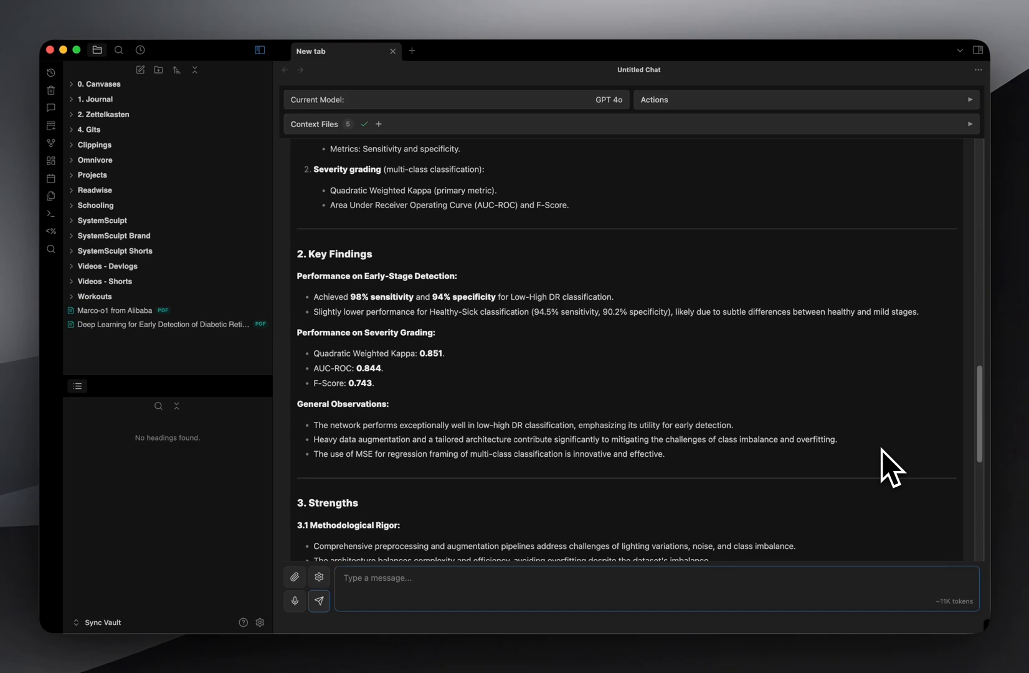
mouse_move(524, 424)
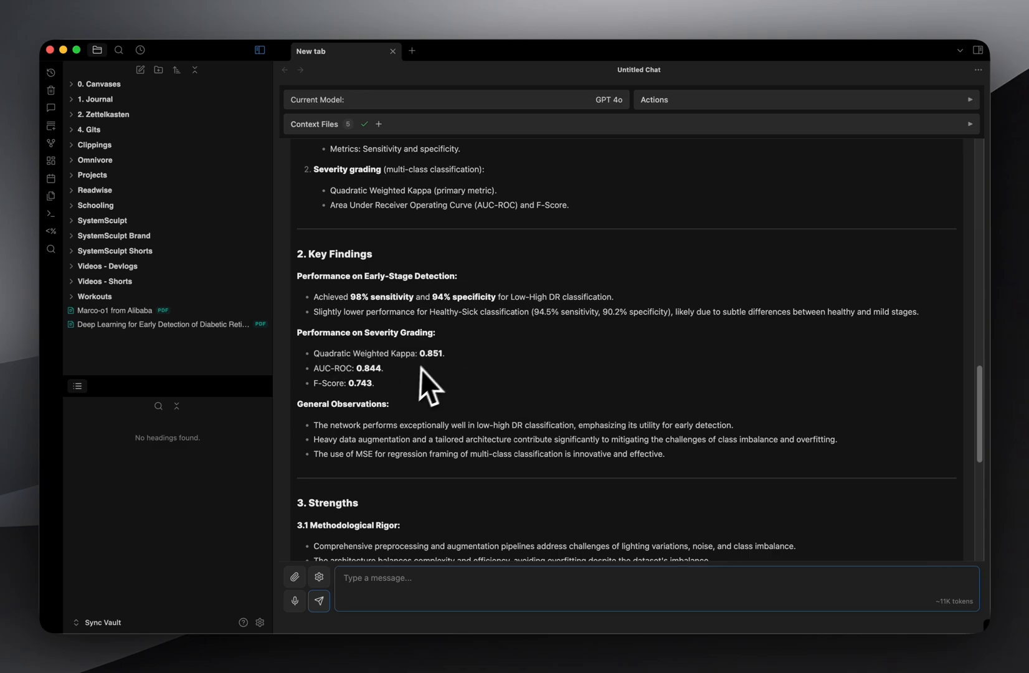
scroll(up, 3)
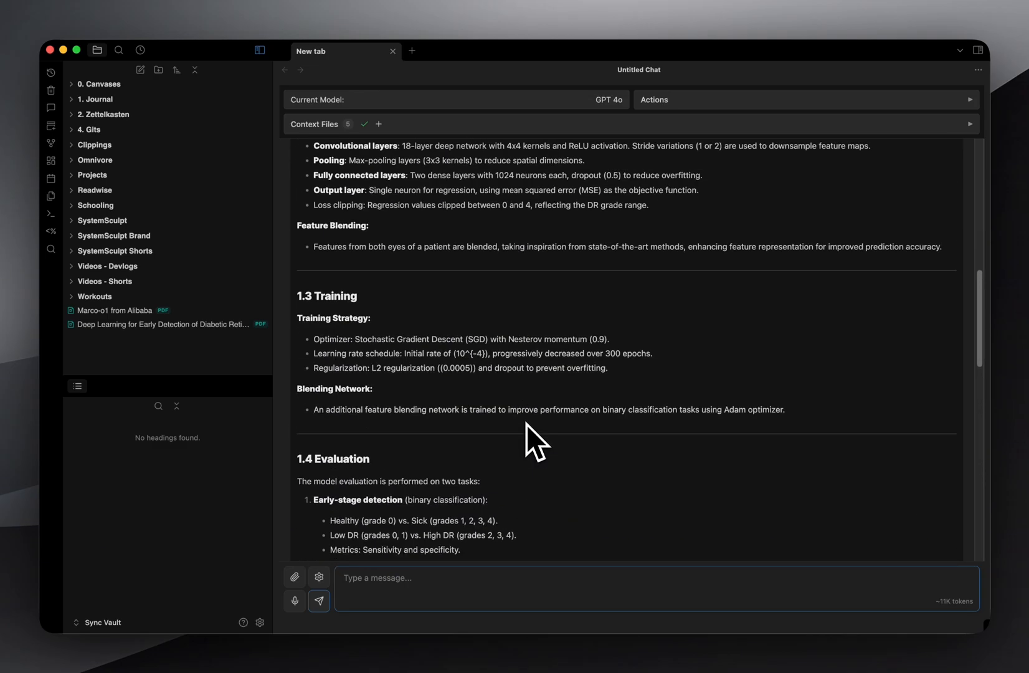
mouse_move(660, 487)
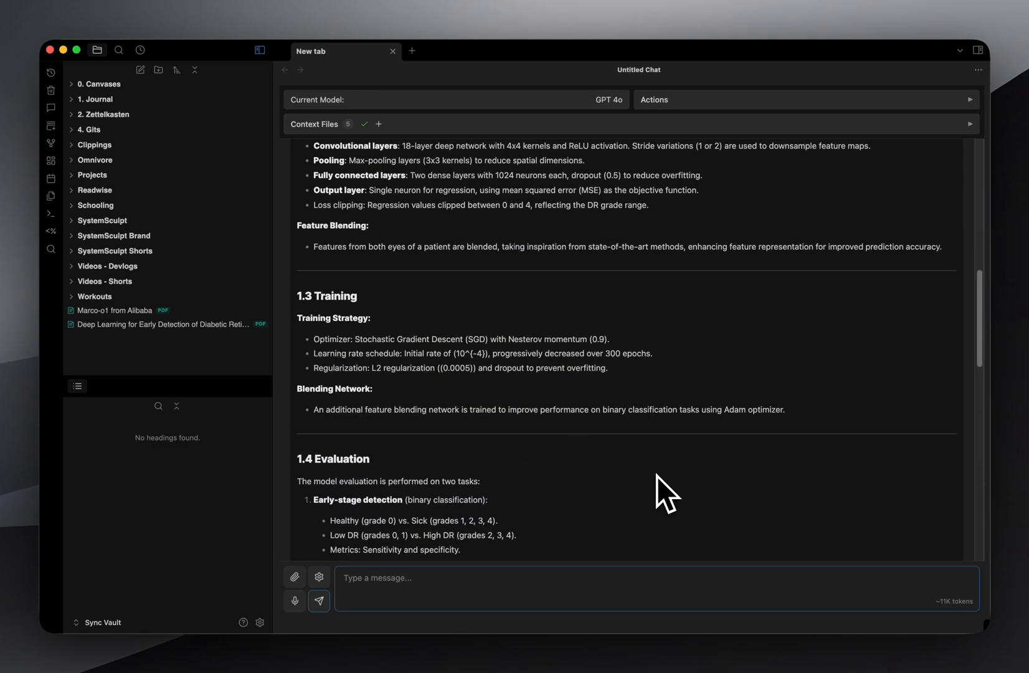
scroll(up, 3)
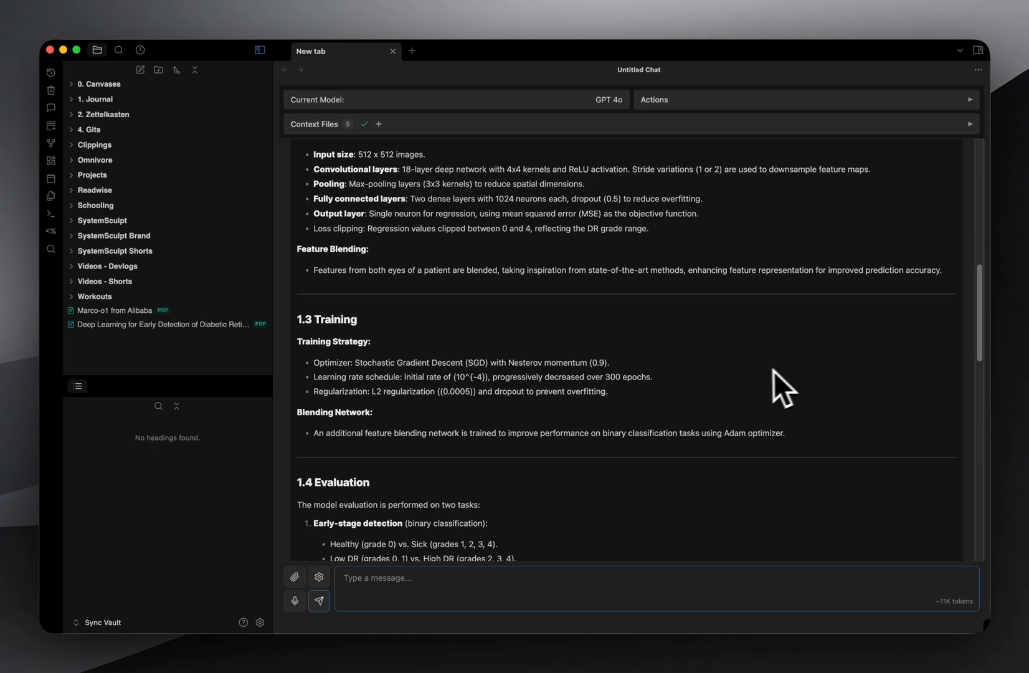
mouse_move(760, 386)
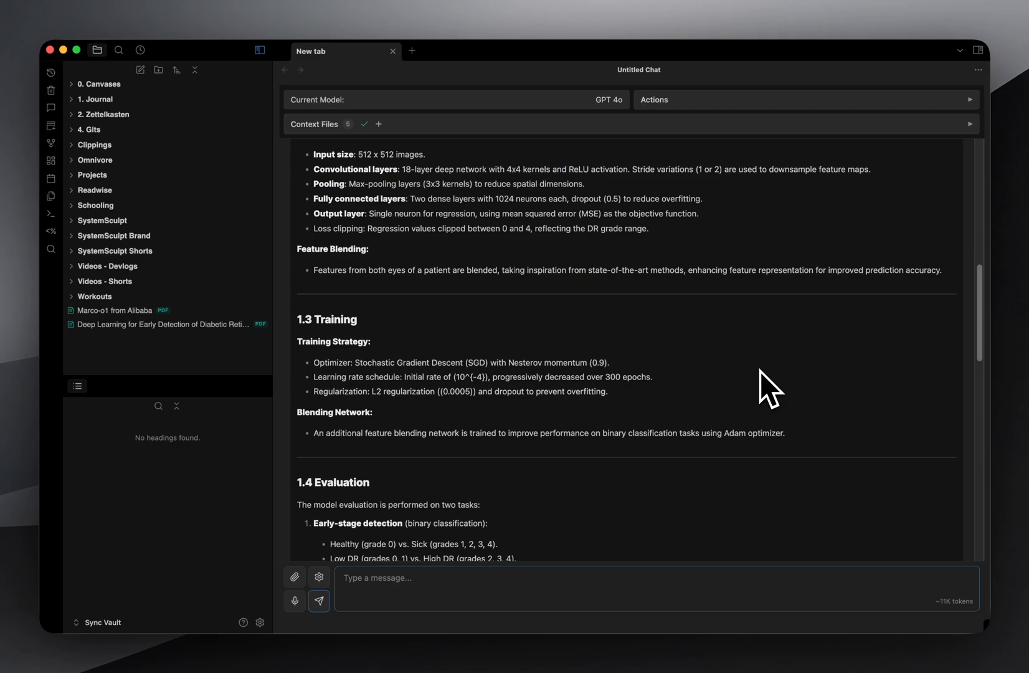
scroll(up, 3)
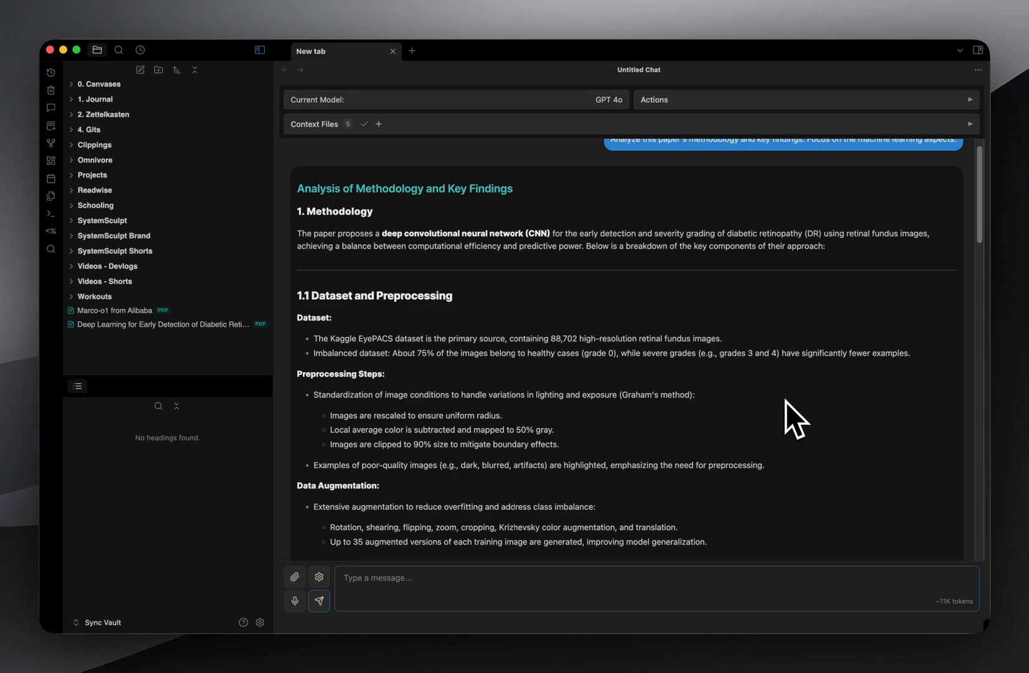
click(317, 576)
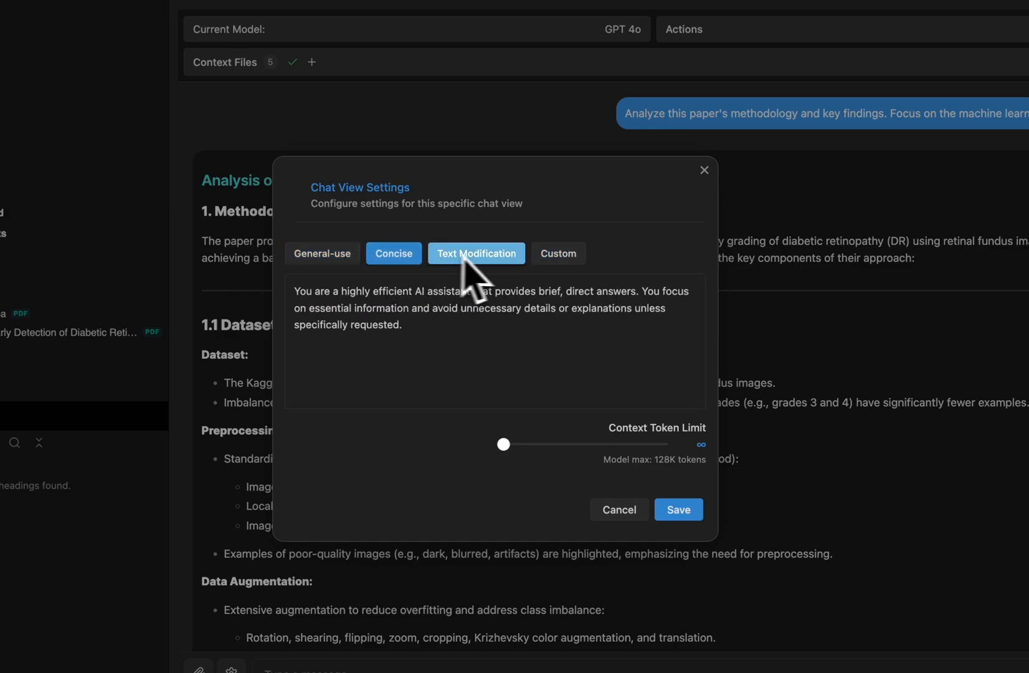
click(559, 253)
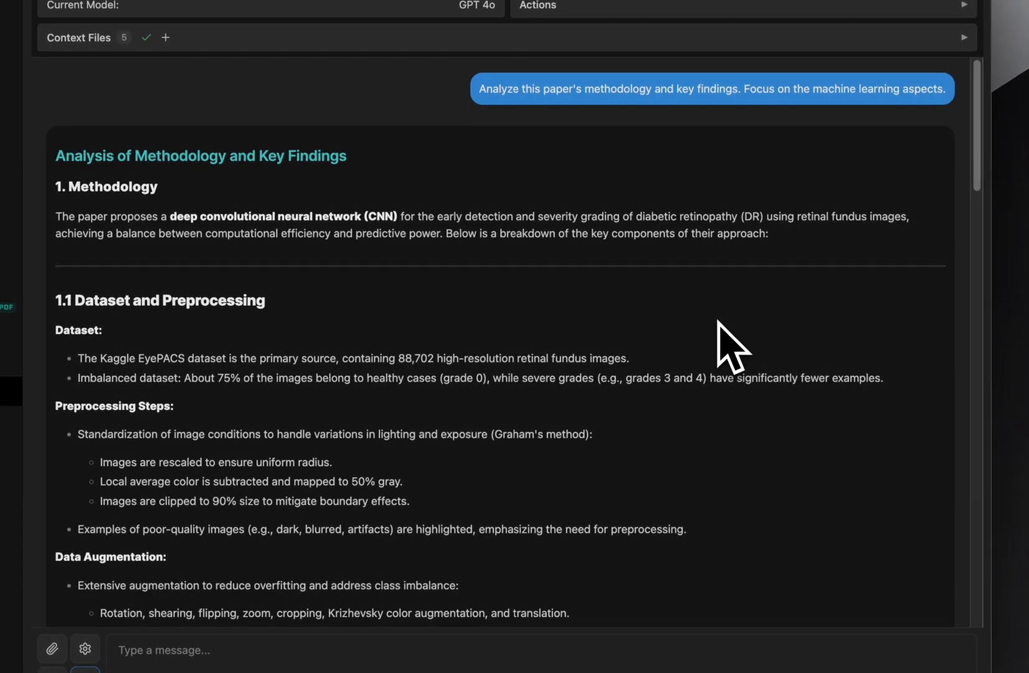
scroll(down, 3)
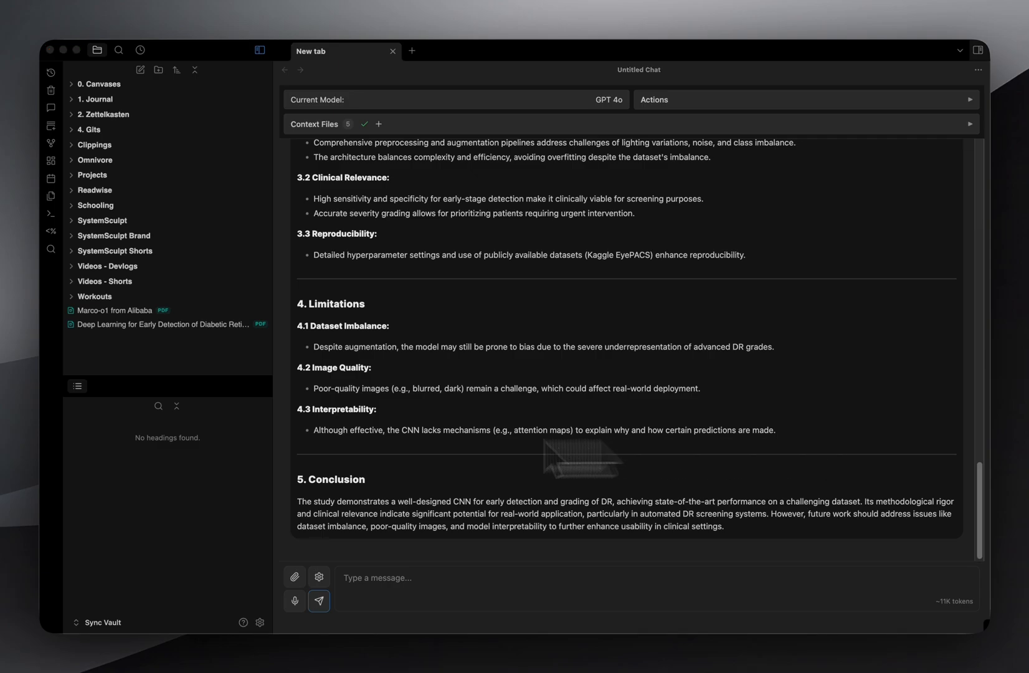
mouse_move(104, 486)
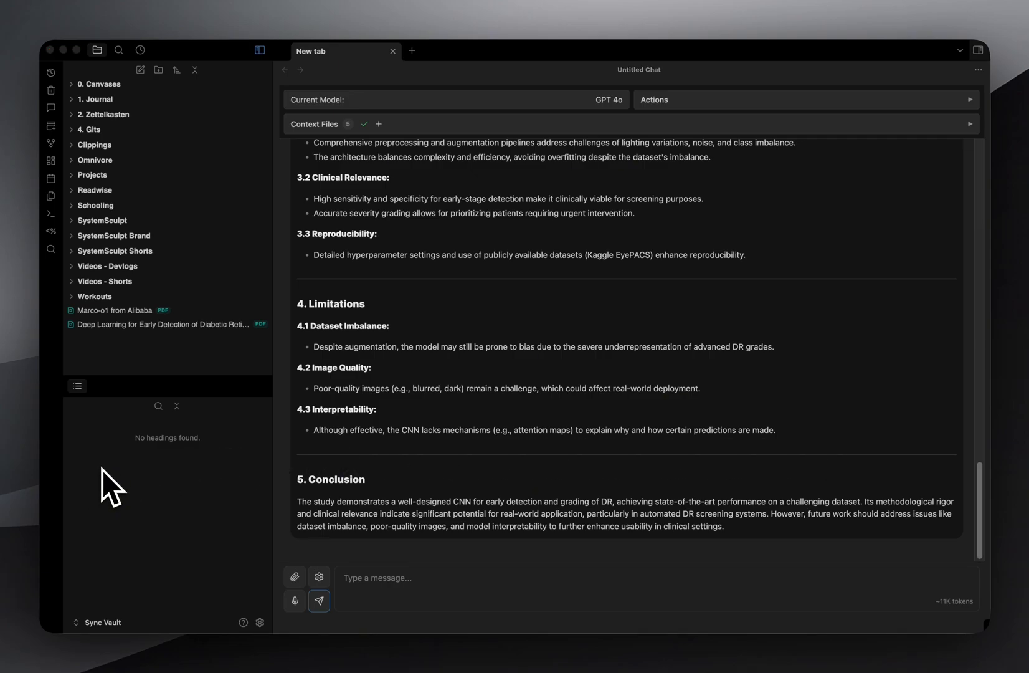